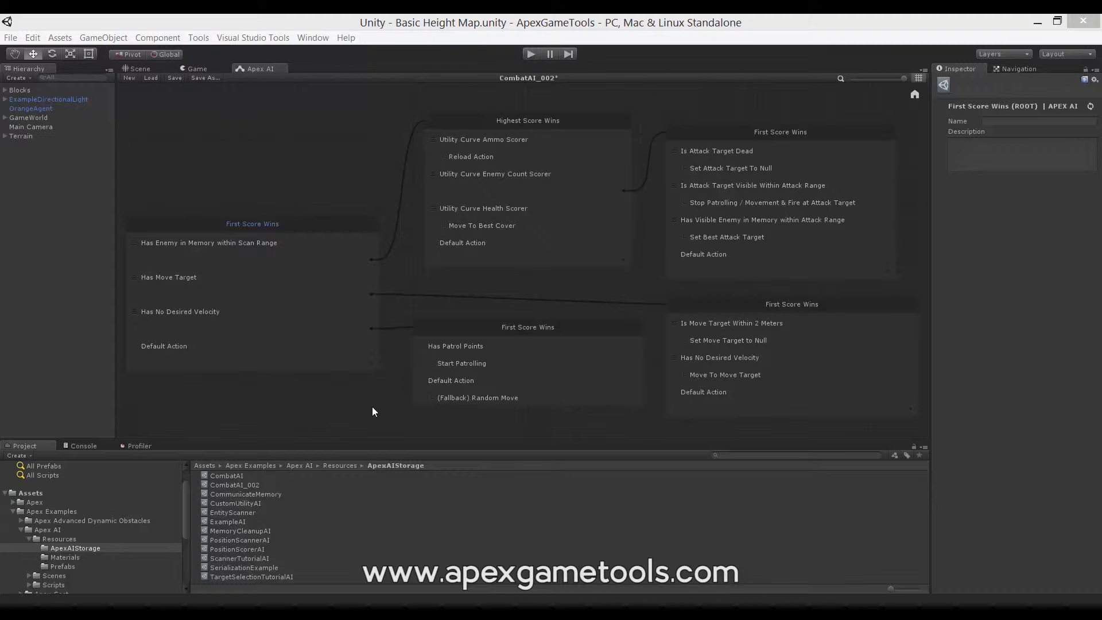
mouse_move(364, 378)
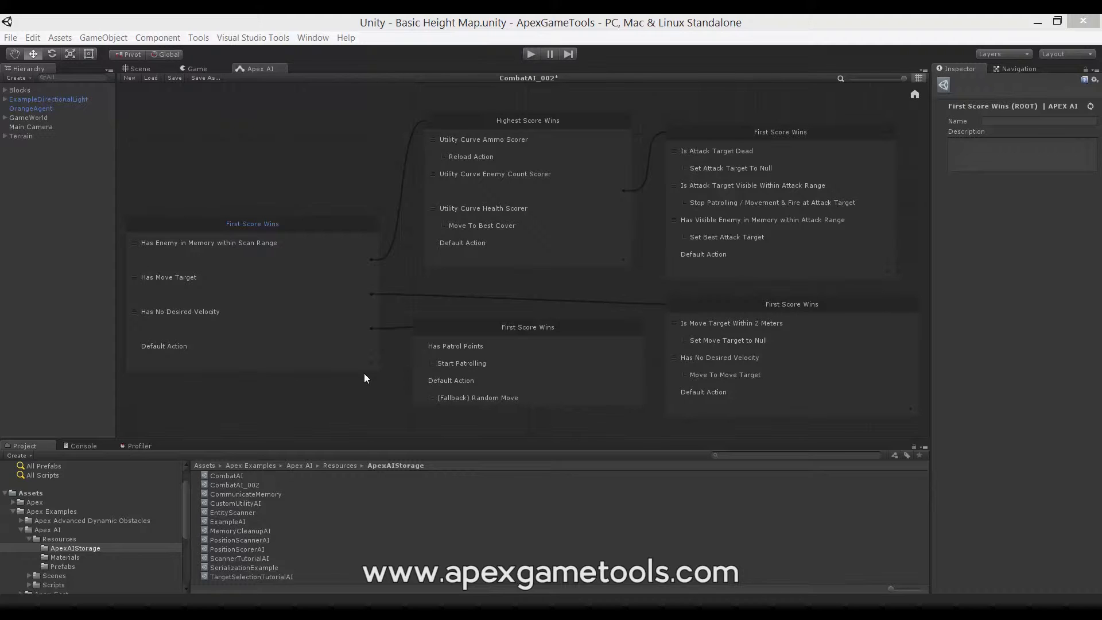
mouse_move(443, 303)
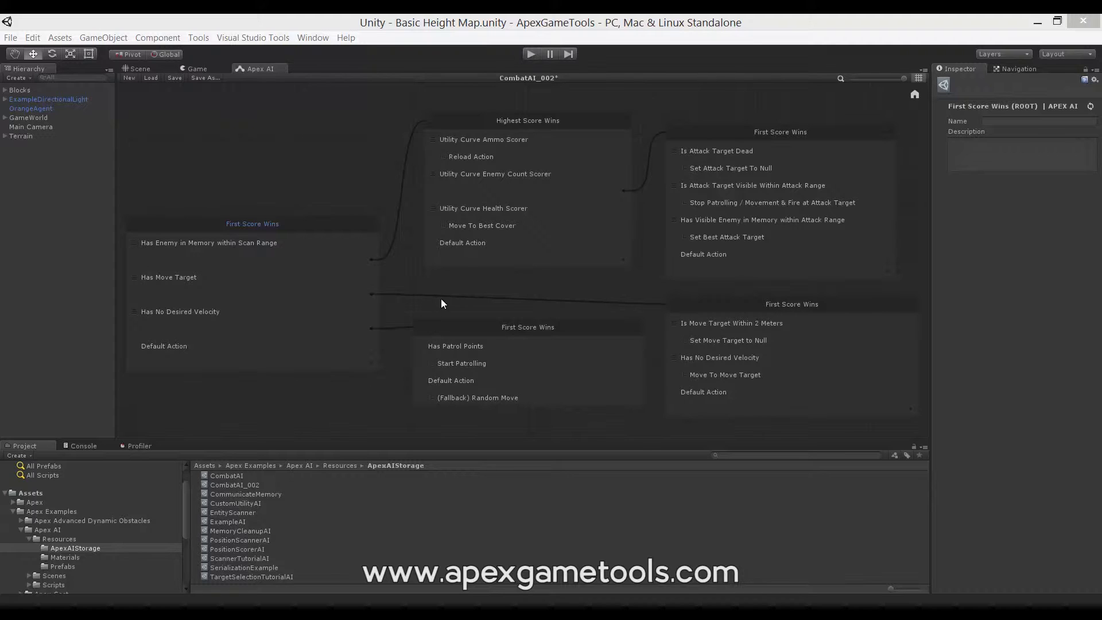
mouse_move(503, 240)
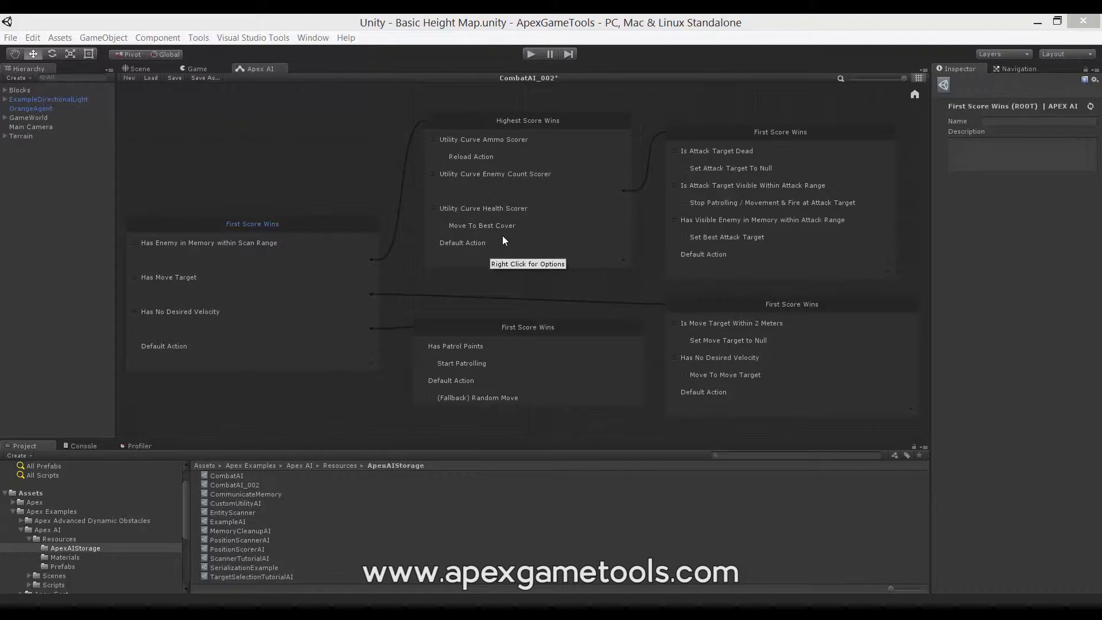
mouse_move(476, 213)
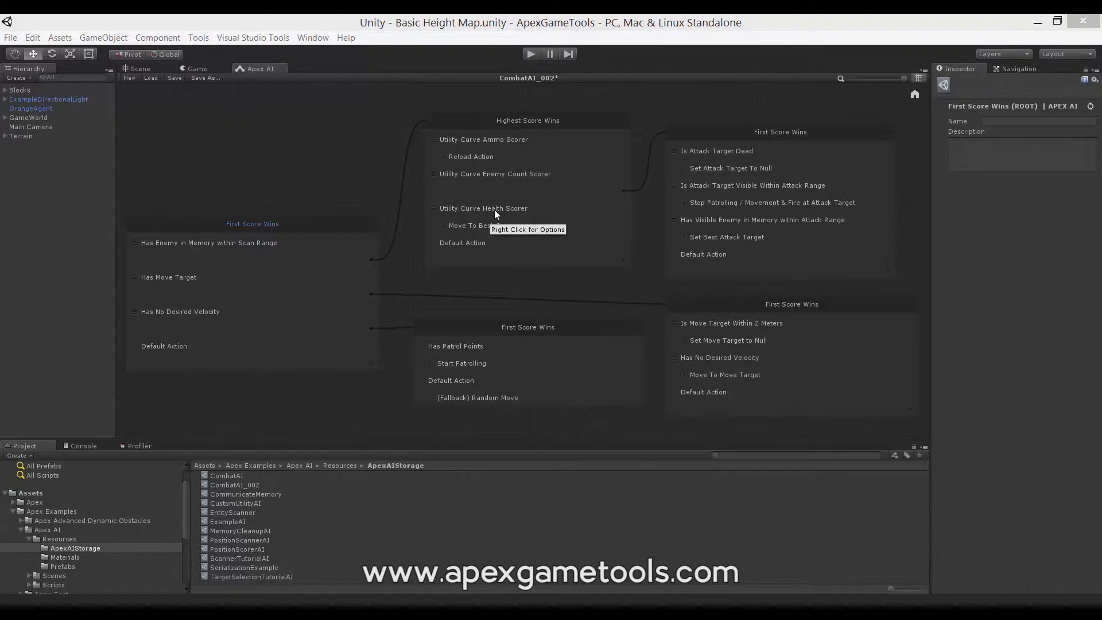
Step: Inspect Move To Best Cover, then the Reload Action node in the Apex AI Inspector
click(485, 225)
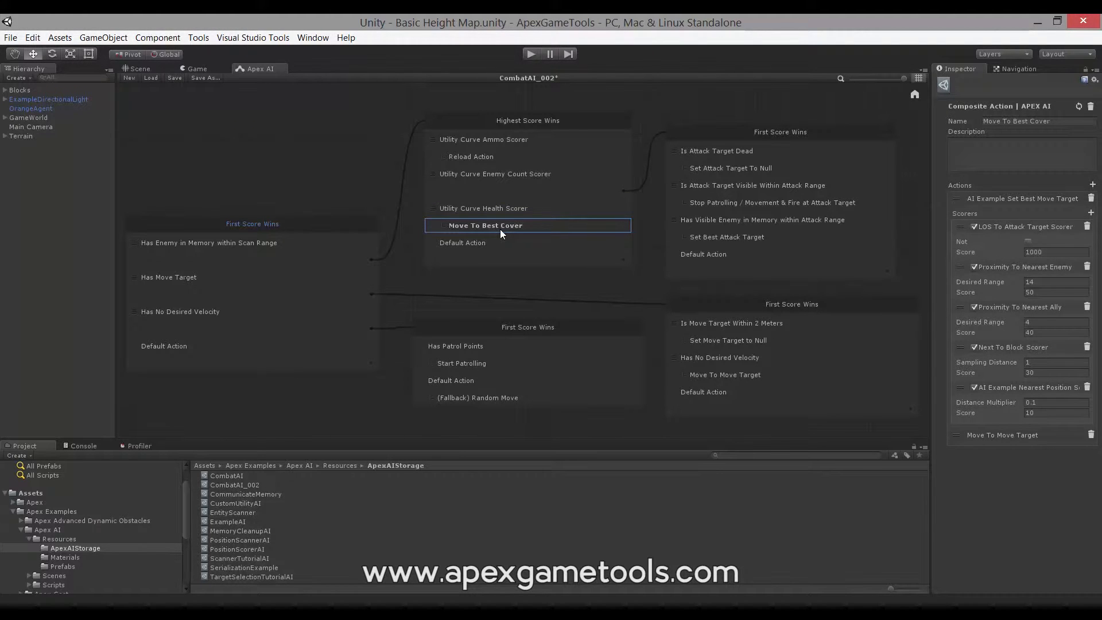
mouse_move(480, 211)
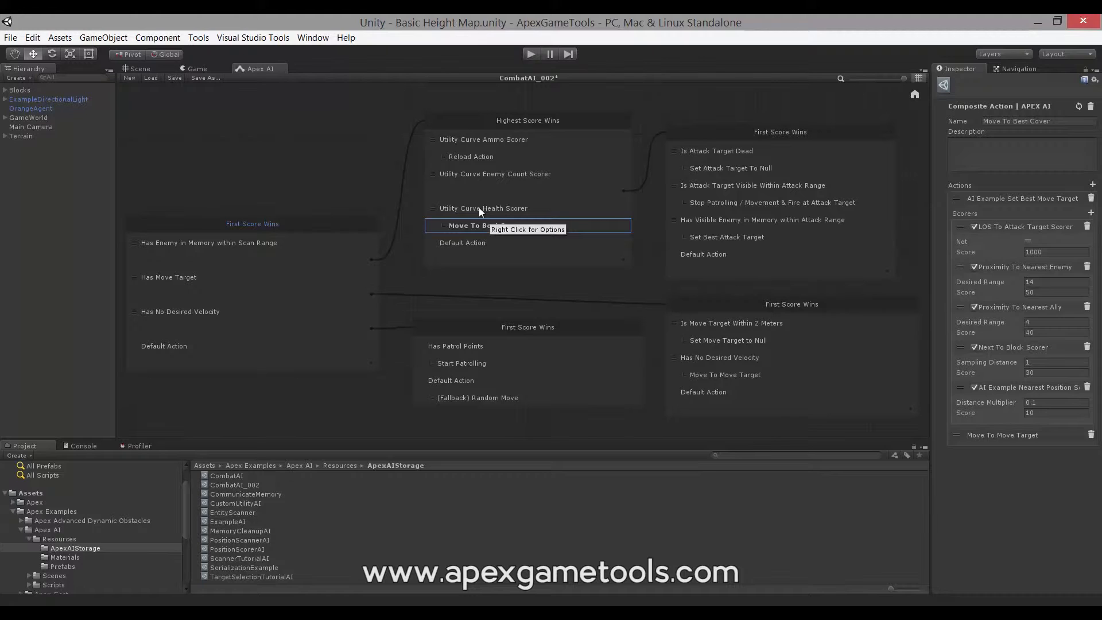
mouse_move(486, 235)
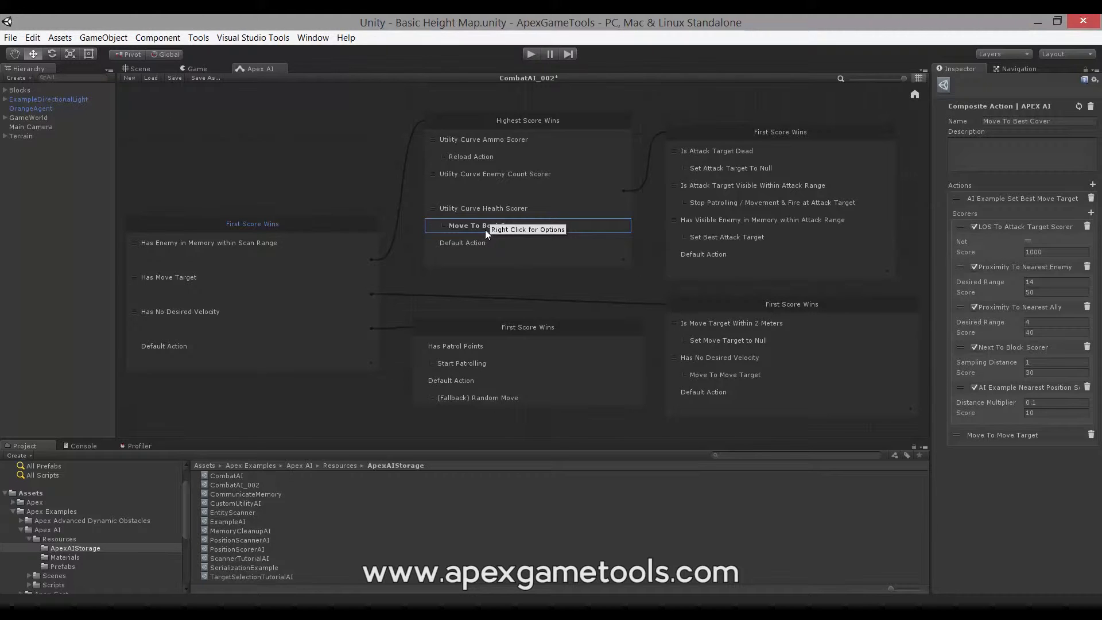
click(474, 156)
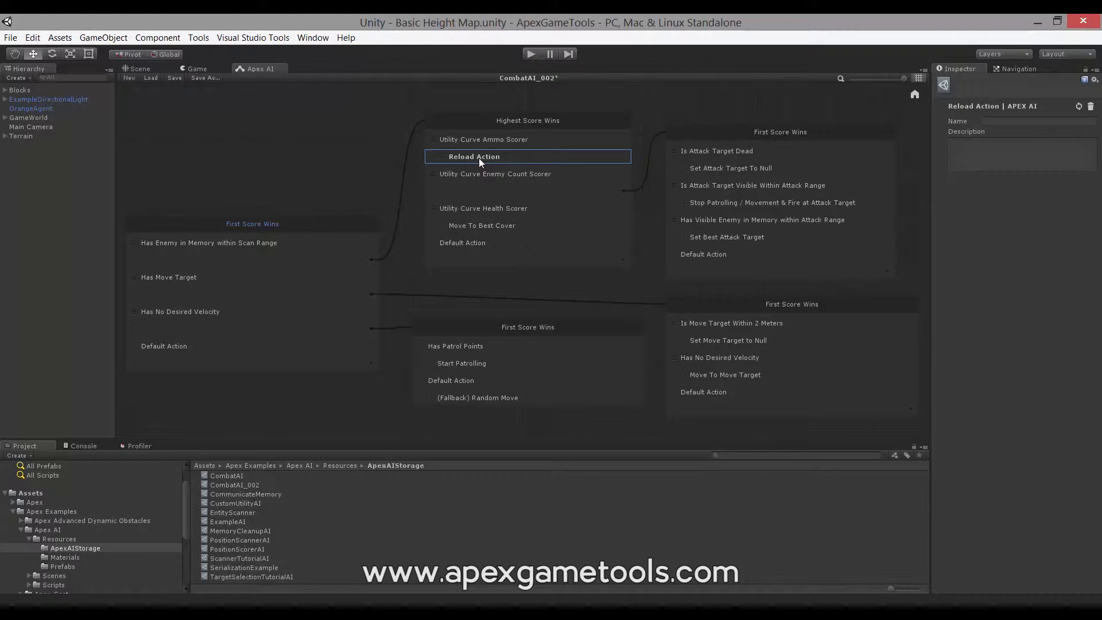
mouse_move(506, 161)
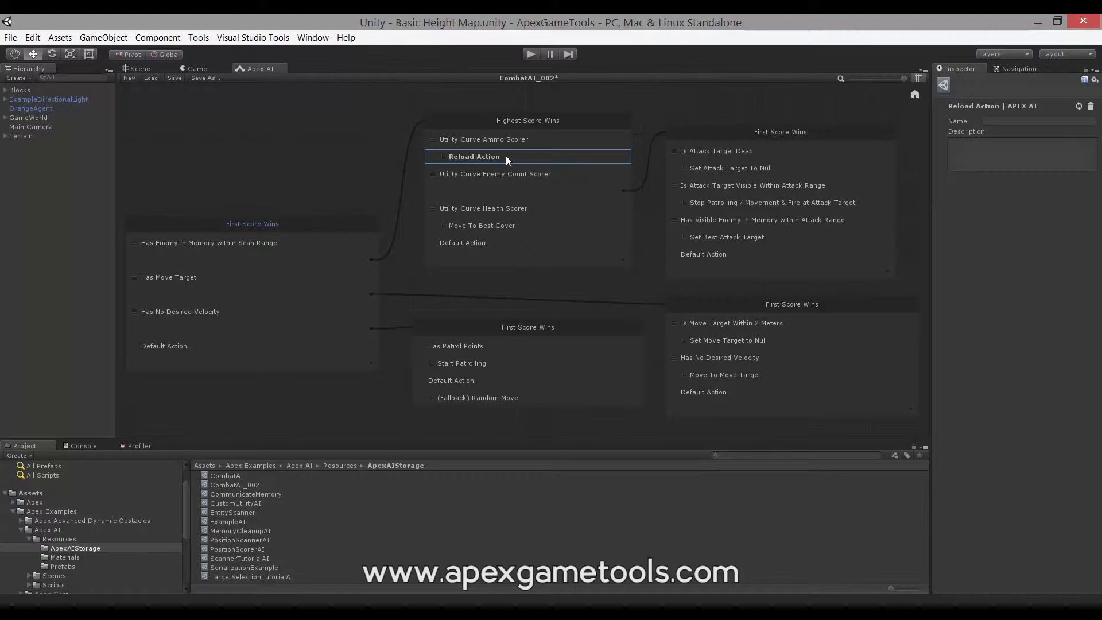
mouse_move(613, 201)
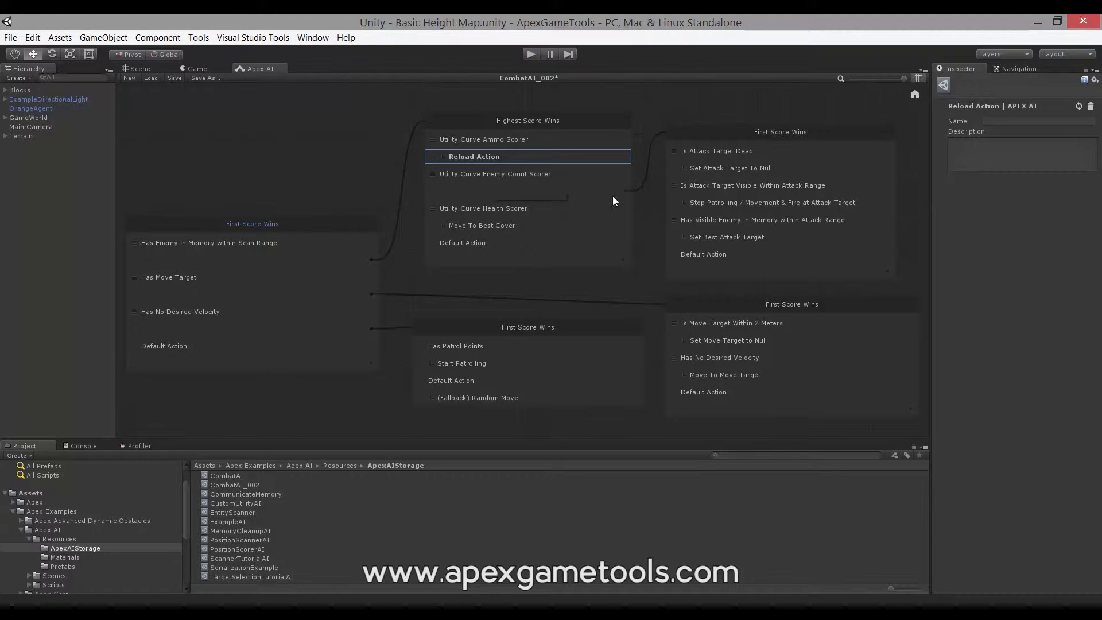
Step: Inspect the Stop Patrolling / Movement & Fire node, then return to Move To Best Cover's scorers
click(784, 202)
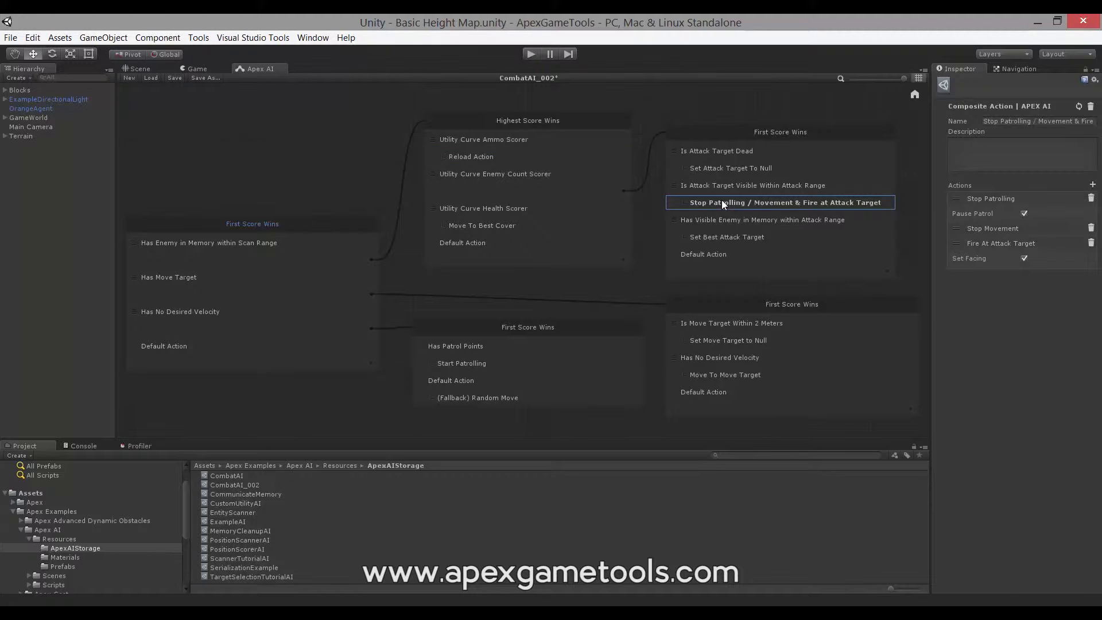
mouse_move(771, 211)
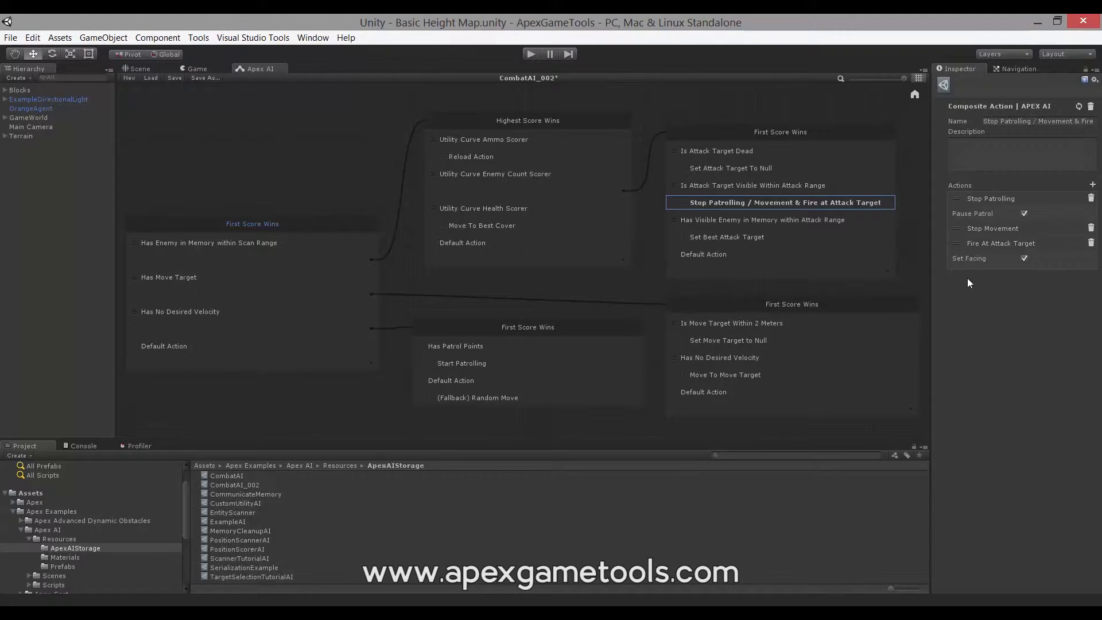
mouse_move(963, 209)
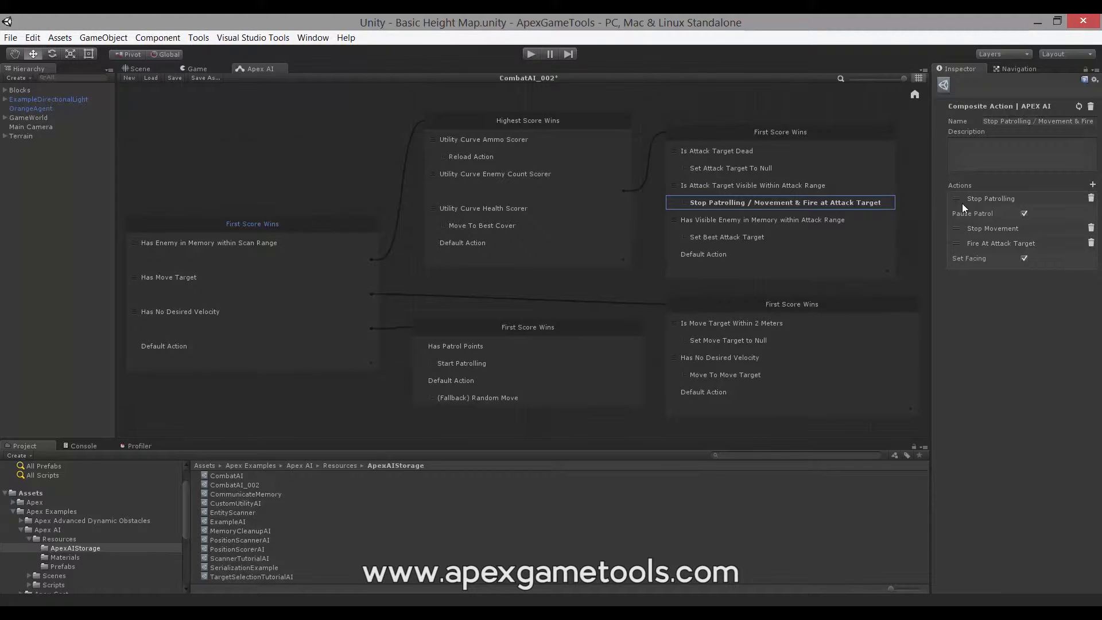
mouse_move(1003, 209)
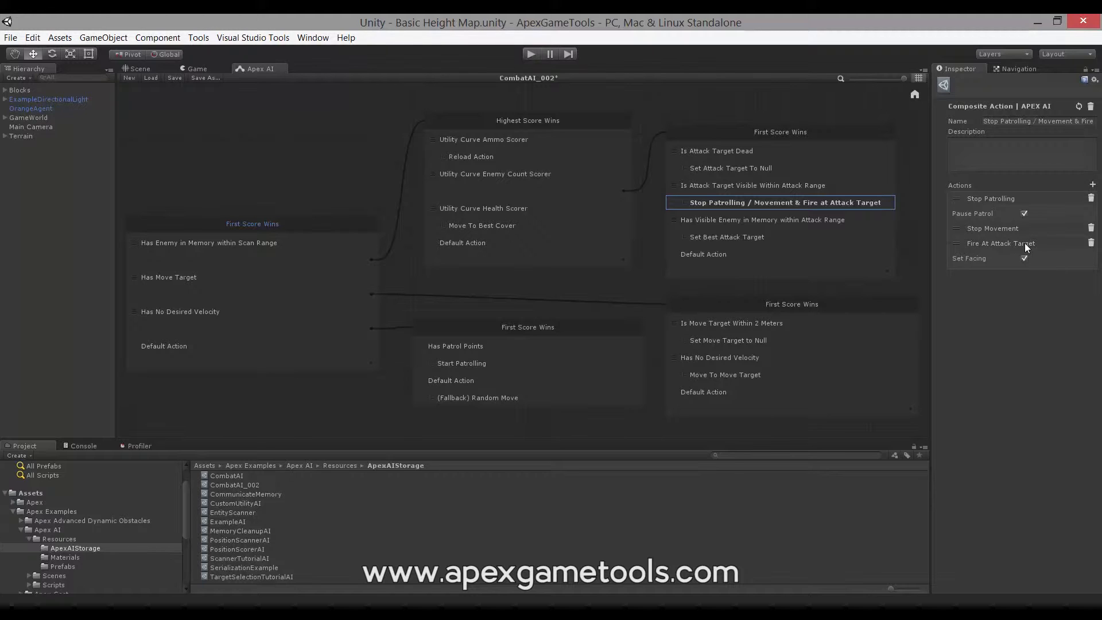
mouse_move(584, 215)
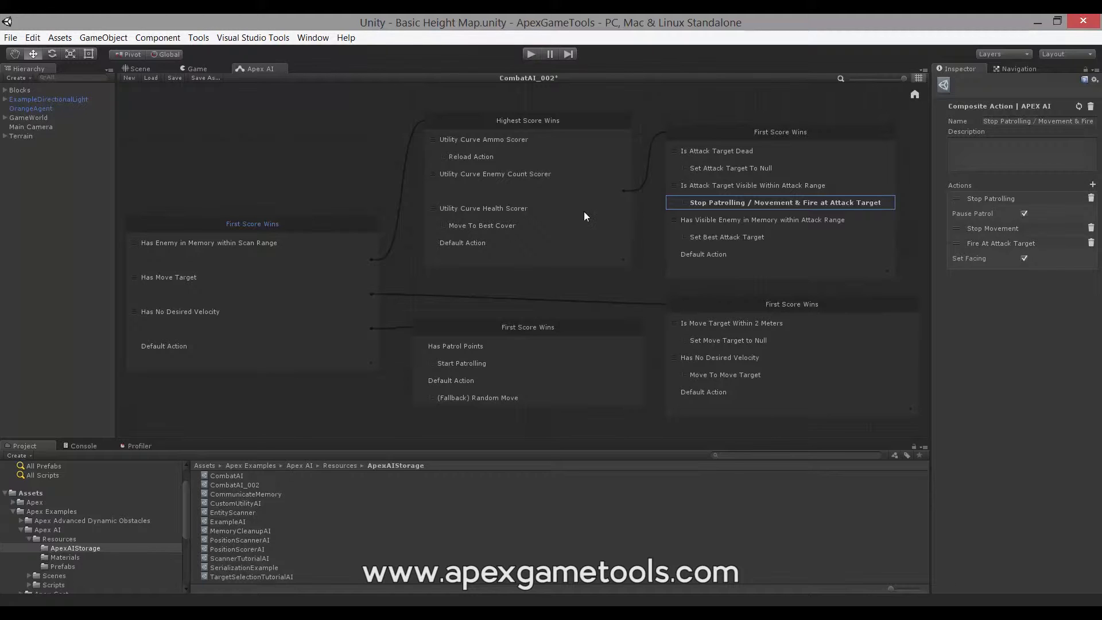
click(484, 225)
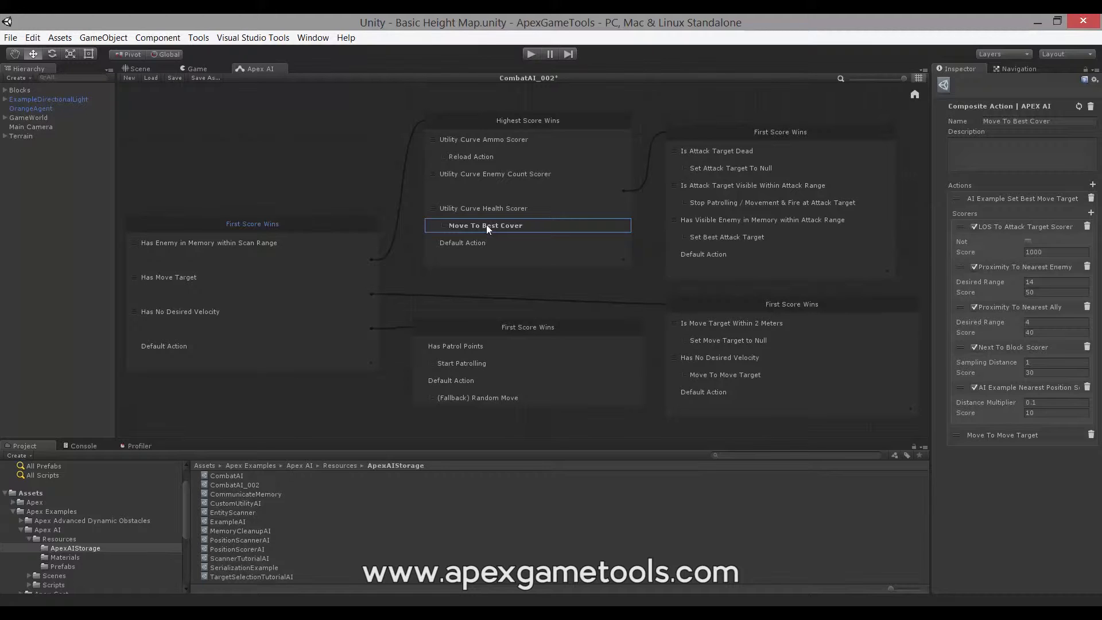
mouse_move(898, 237)
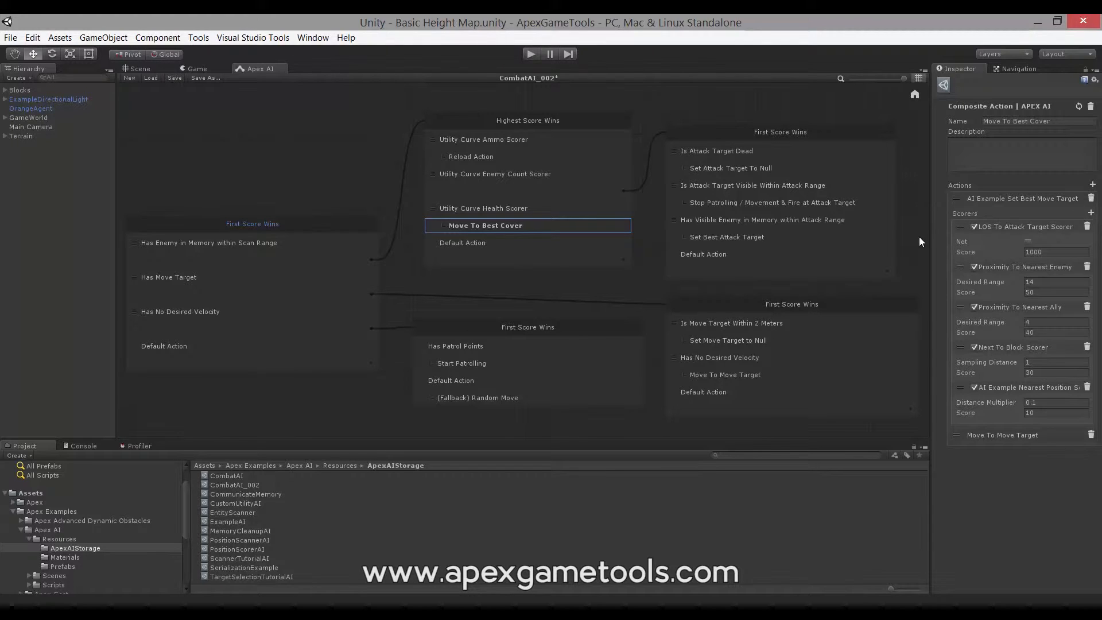
mouse_move(984, 252)
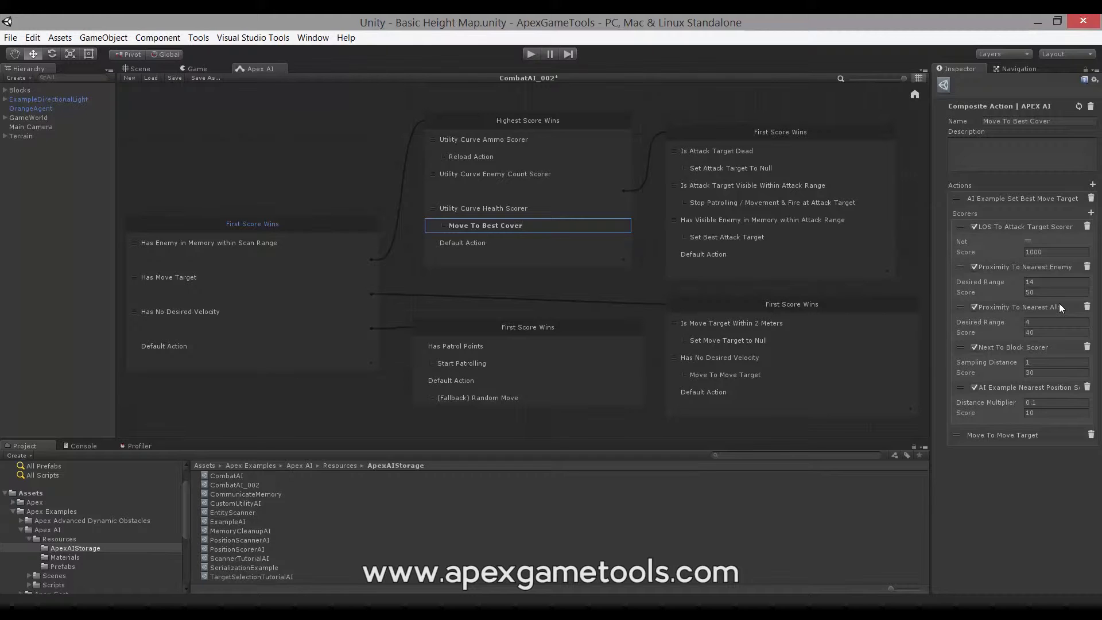
mouse_move(1084, 302)
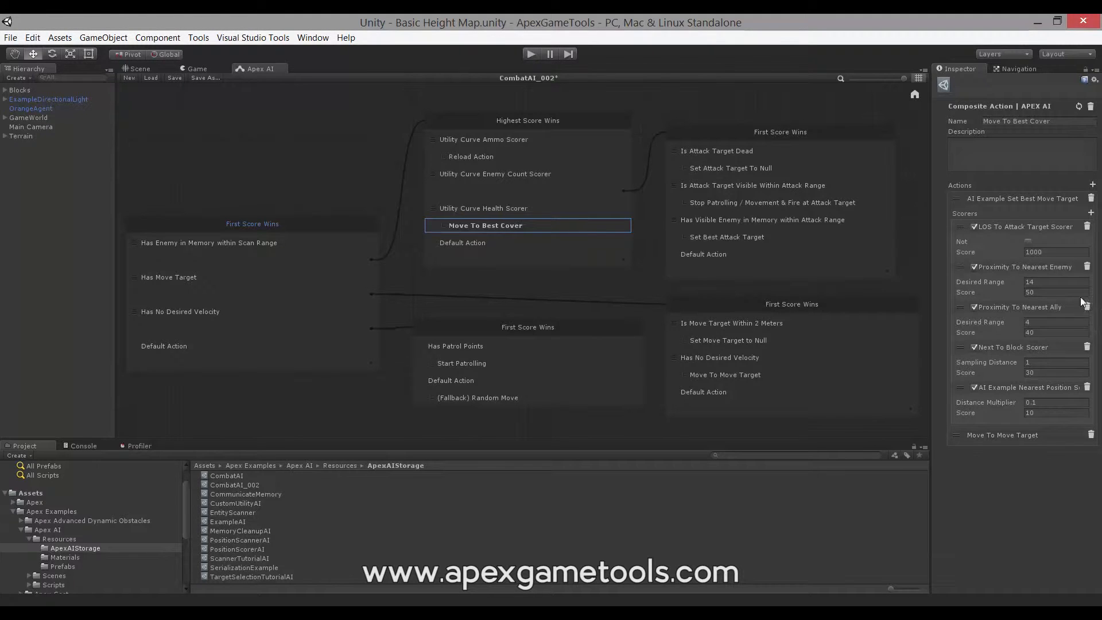
Step: Inspect the Set Best Attack Target node and its four attack-target scorers
click(731, 236)
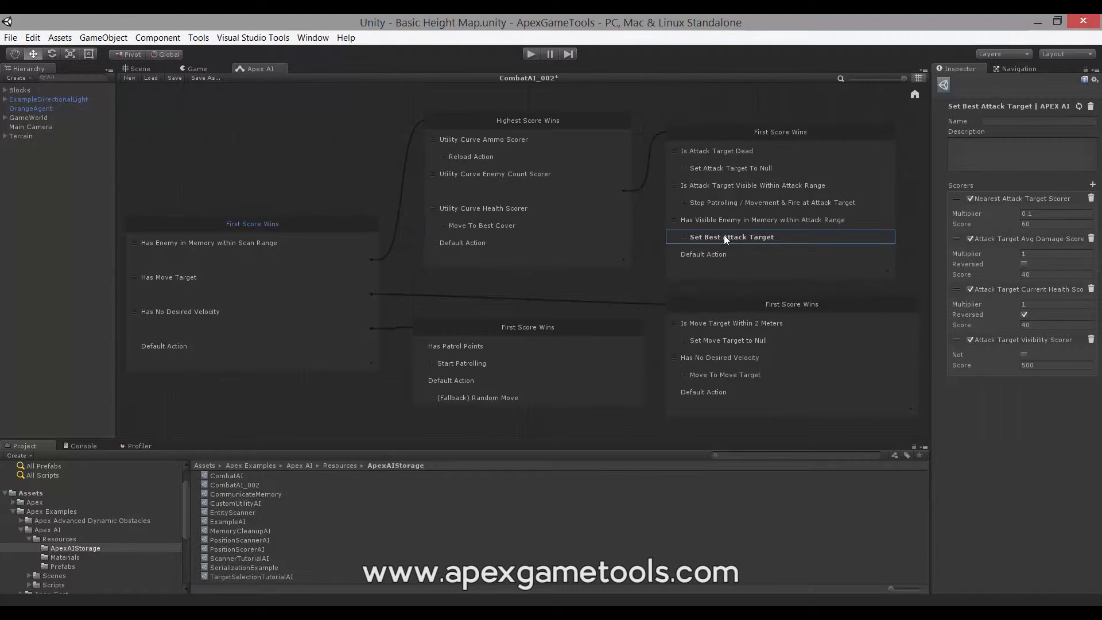
mouse_move(731, 236)
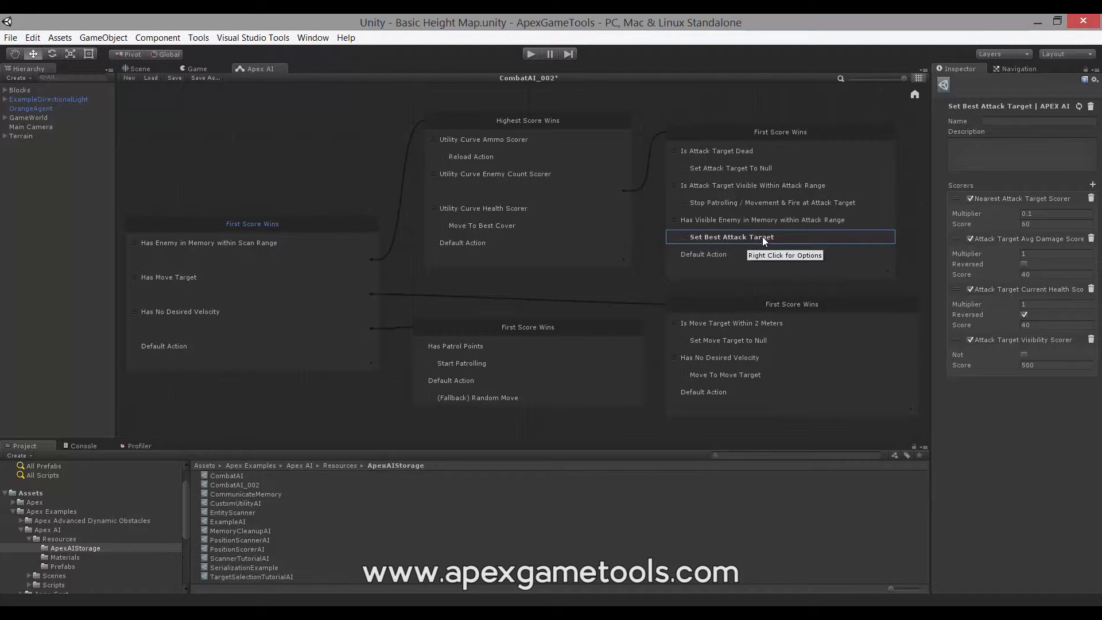
mouse_move(780, 242)
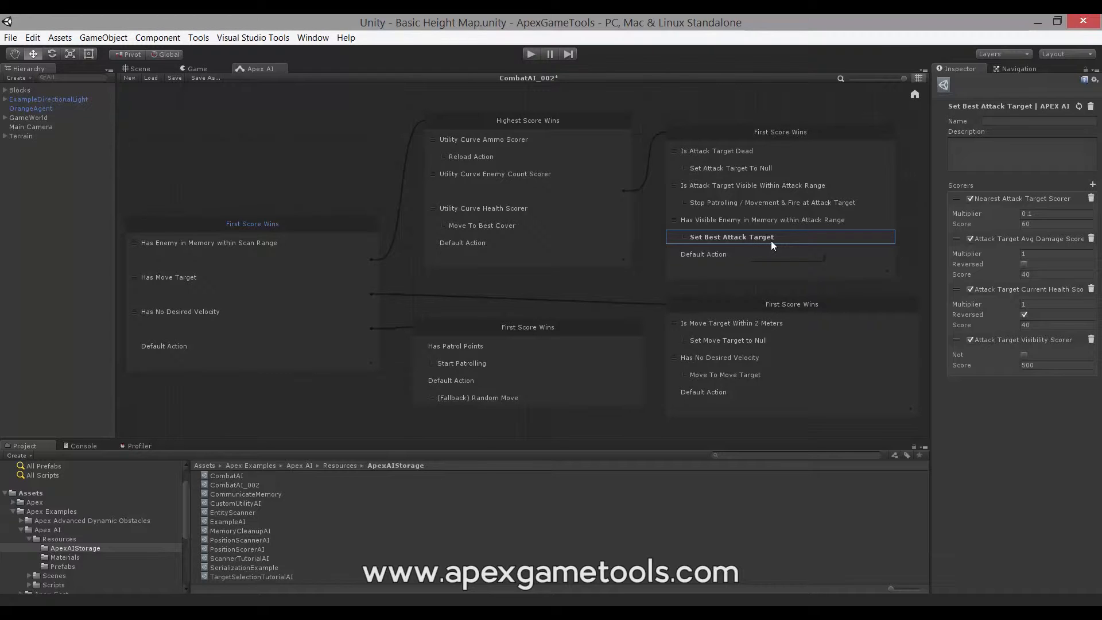
mouse_move(765, 242)
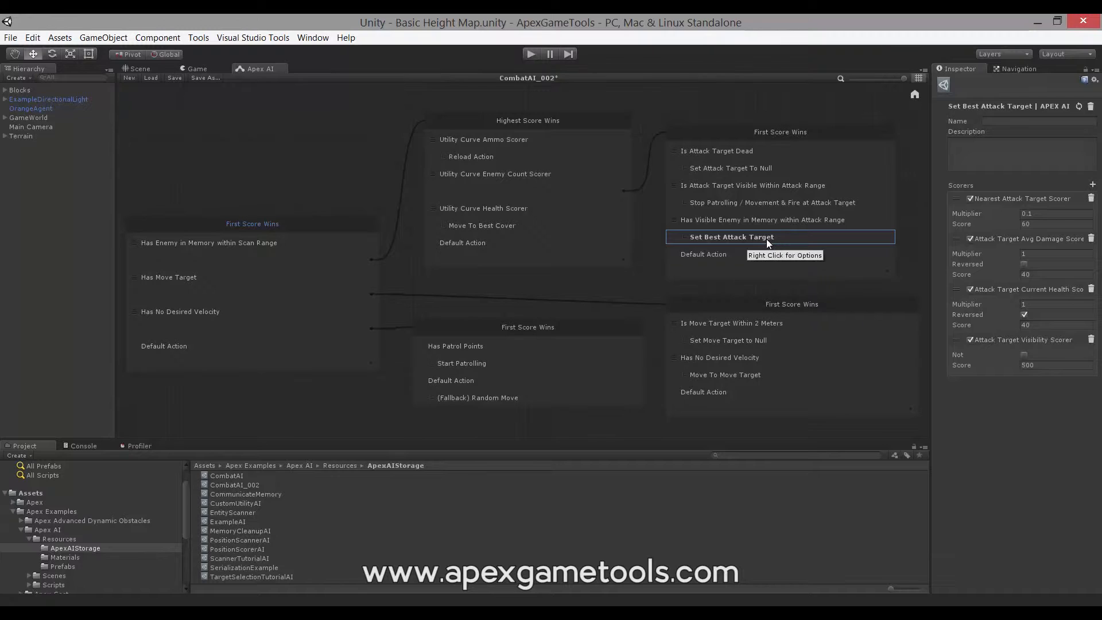
mouse_move(750, 241)
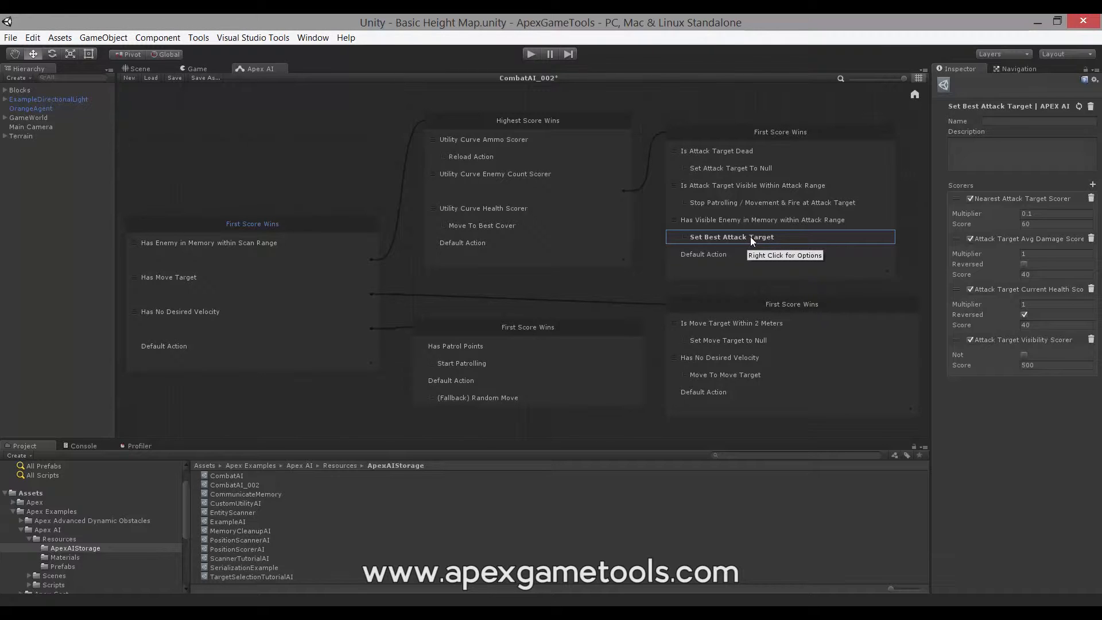
Step: Show the Has Visible Enemy in Memory within Attack Range qualifier and its Has Entity In Memory scorer
right_click(732, 236)
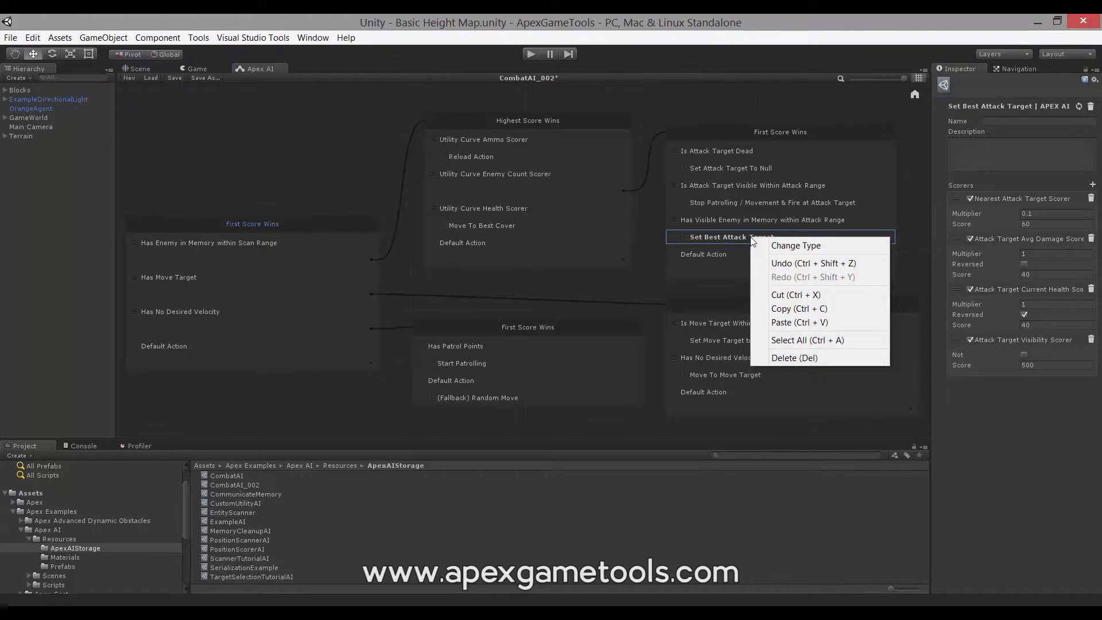
mouse_move(797, 245)
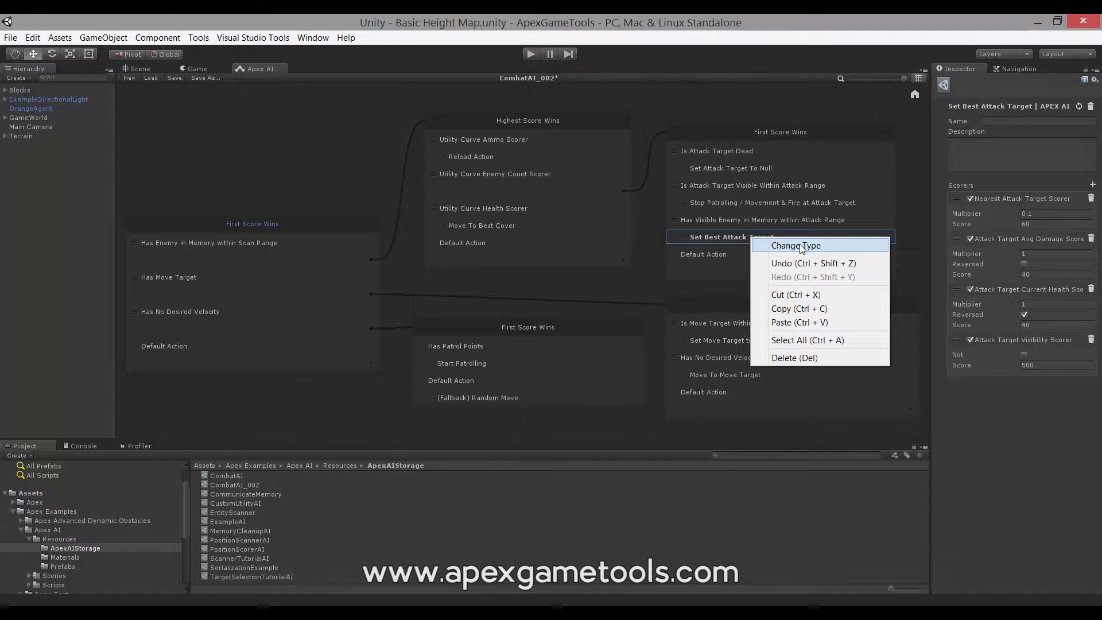
mouse_move(715, 239)
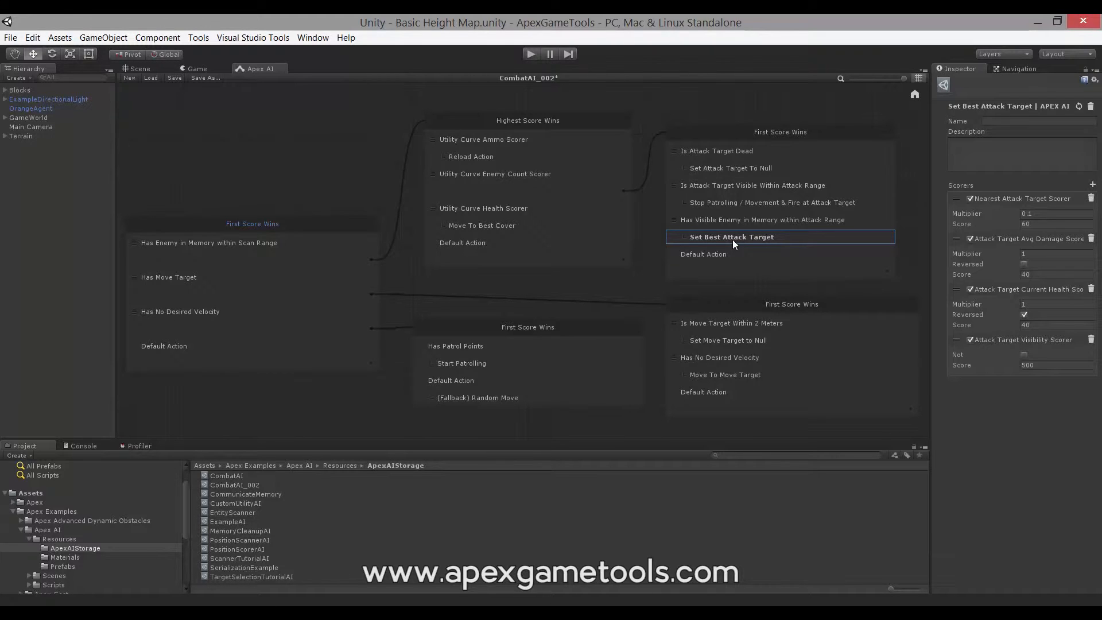
mouse_move(734, 232)
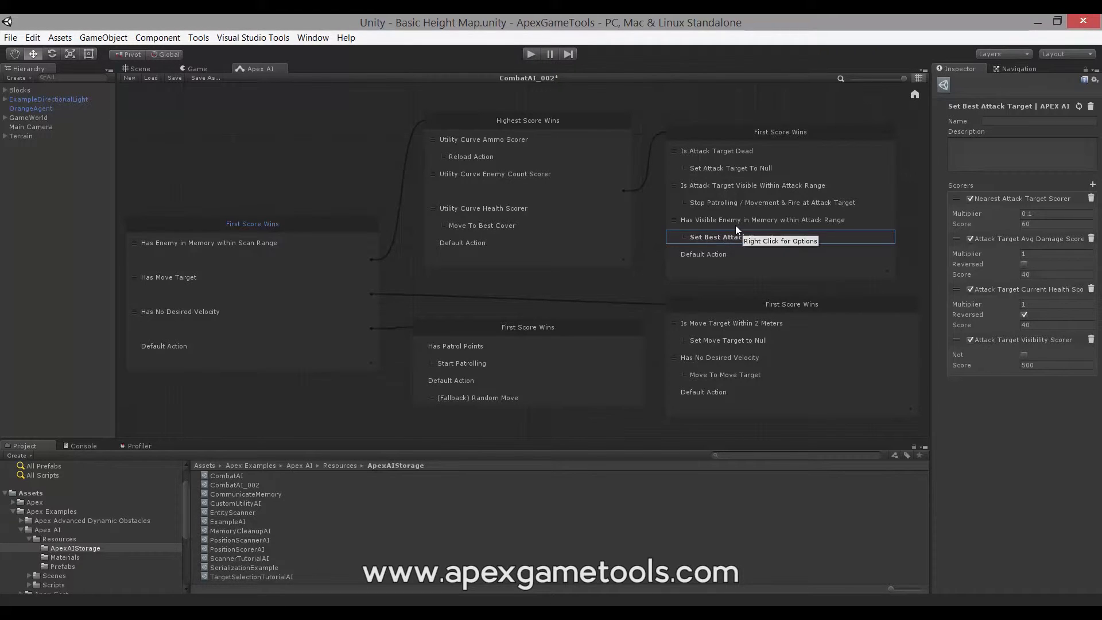
click(762, 220)
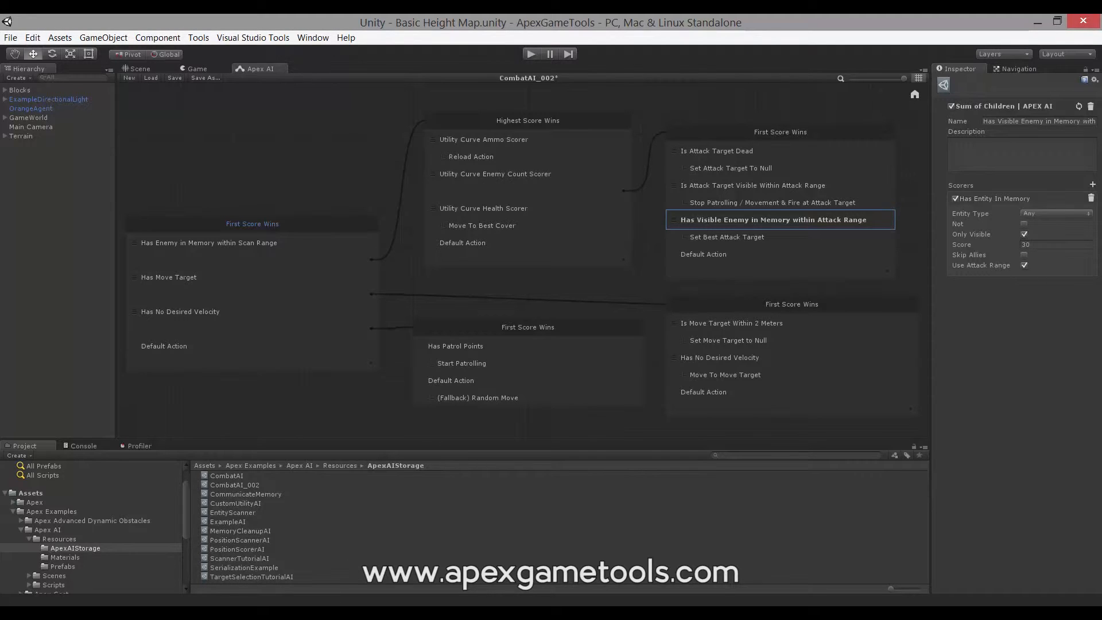
Step: Switch to Visual Studio showing ExampleAction.cs deriving from ActionBase
key(alt+tab)
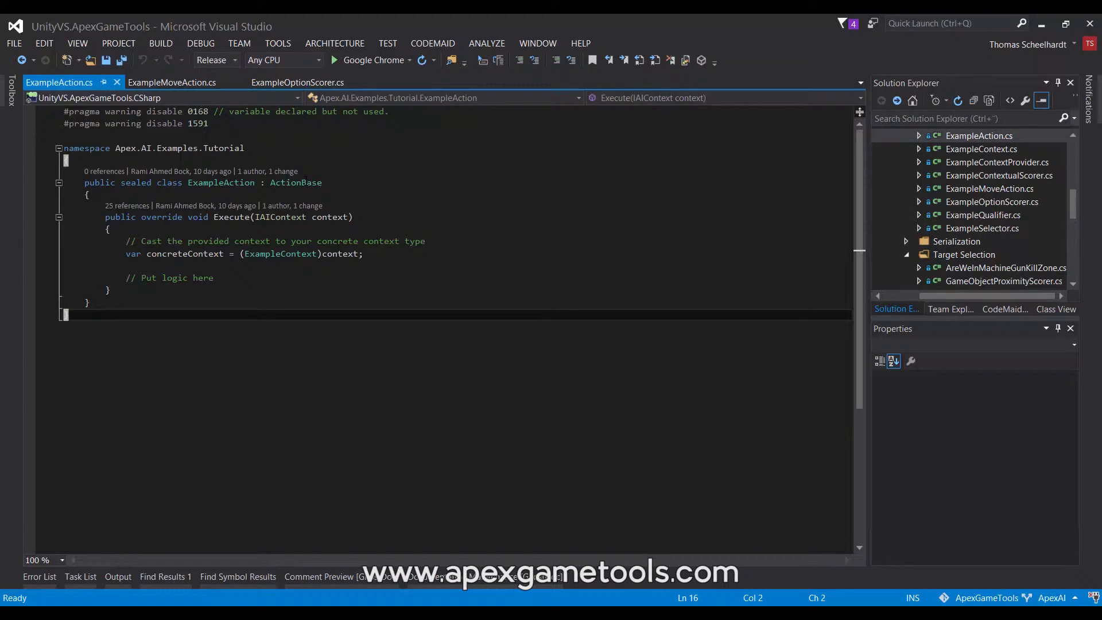
mouse_move(298, 183)
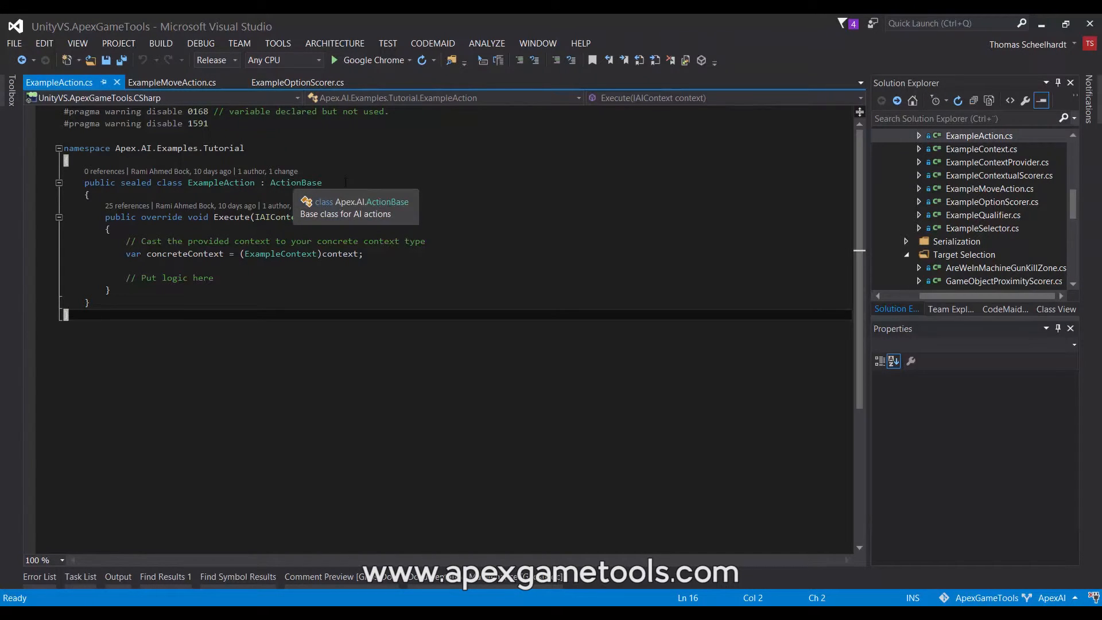
mouse_move(421, 209)
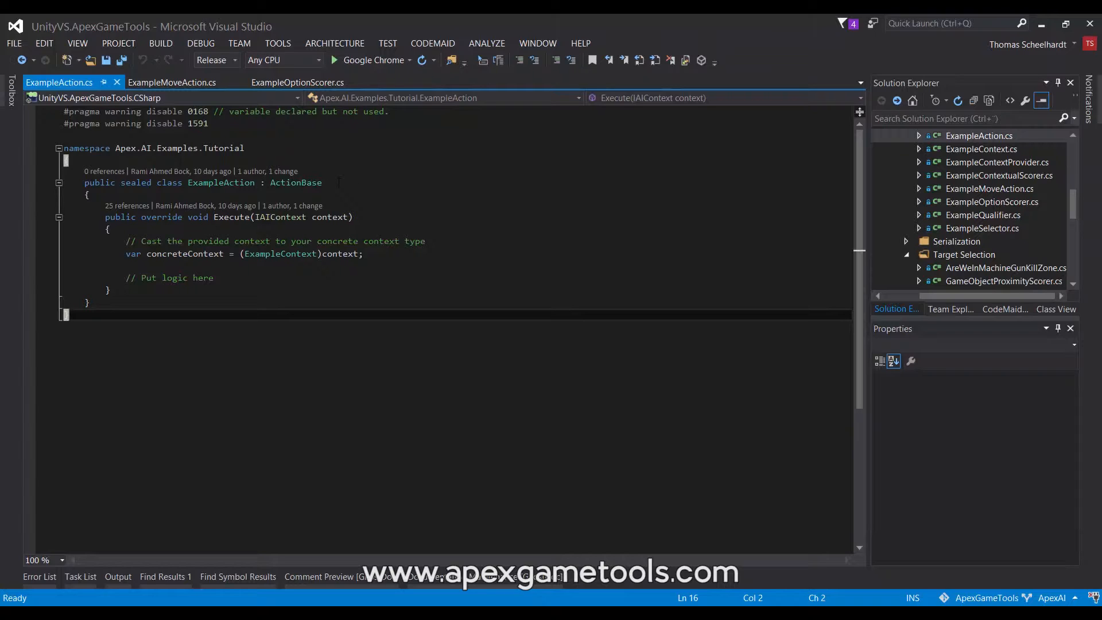
mouse_move(302, 183)
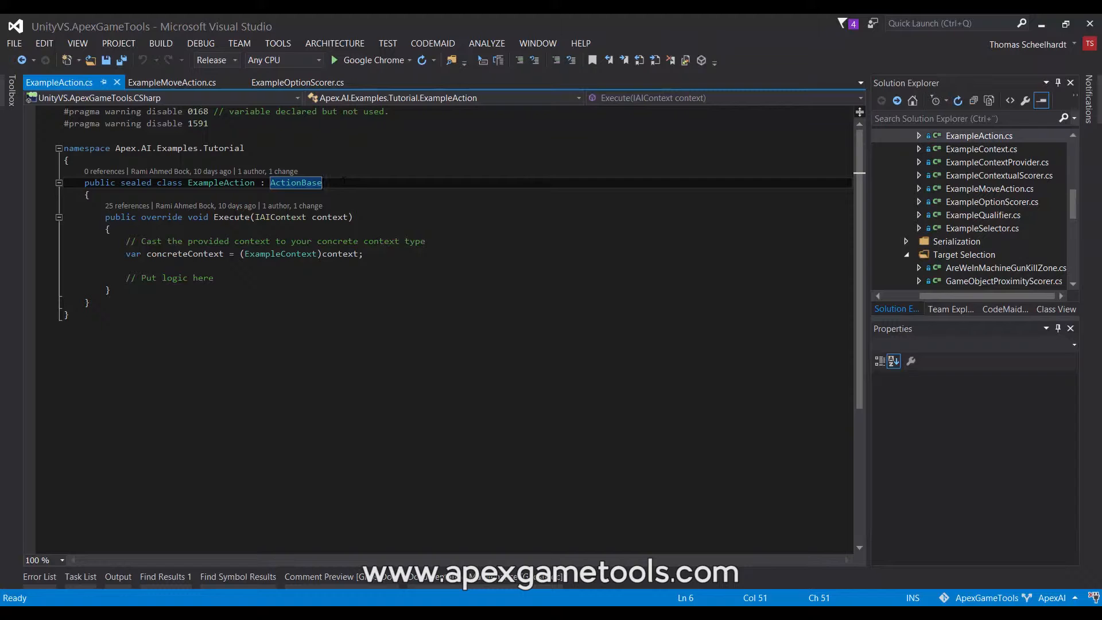
Step: Add IRequireTermination to ExampleAction and implement the interface, generating a Terminate stub
text(, IRequireTermination)
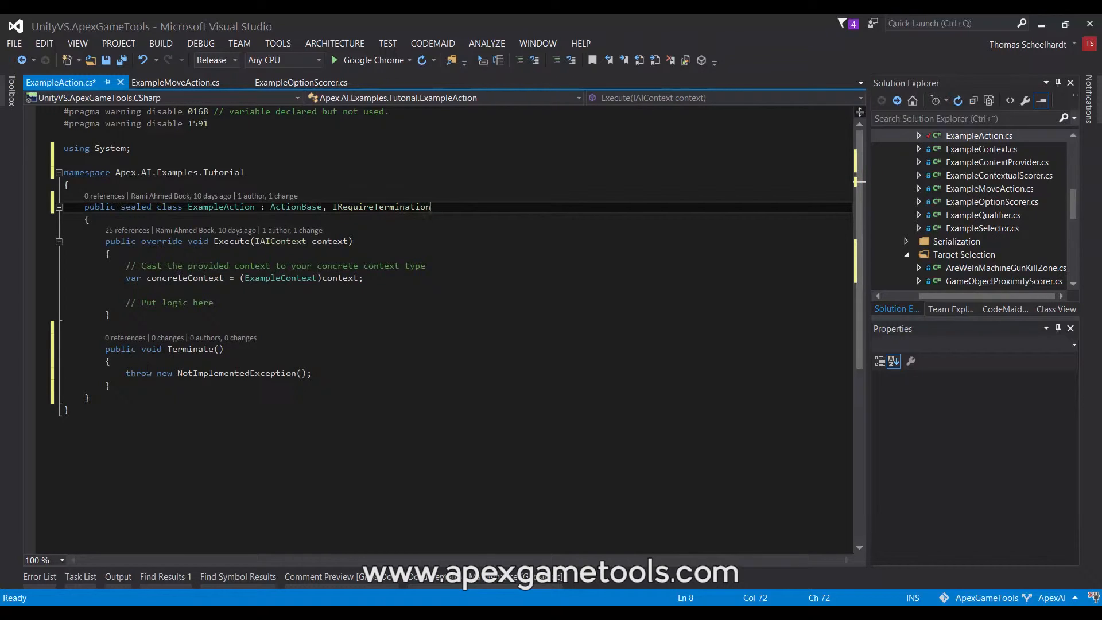
double_click(381, 206)
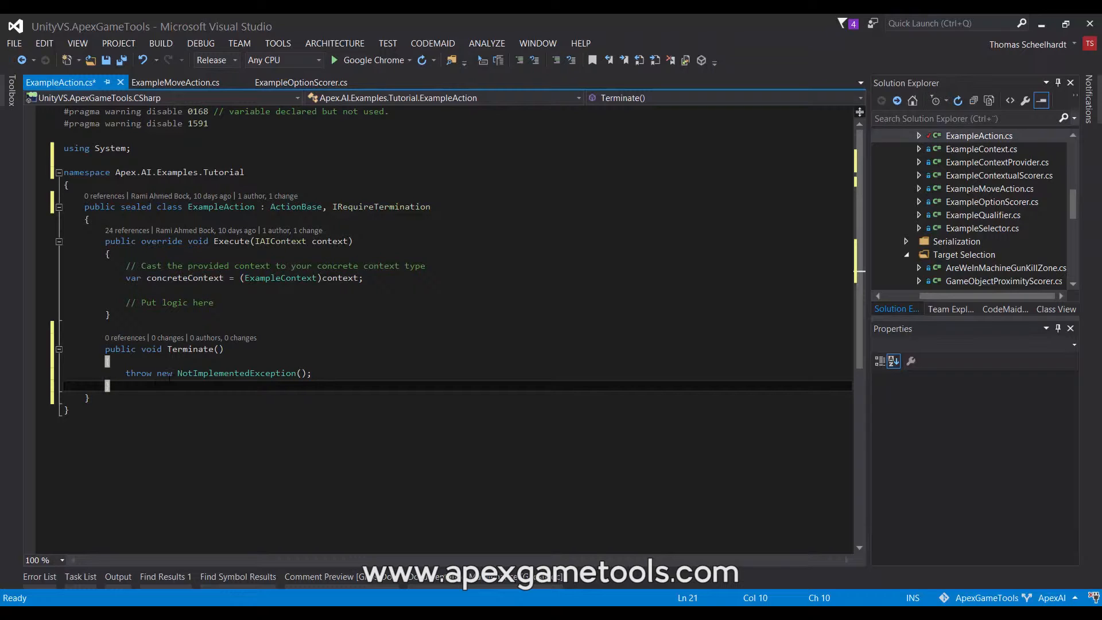
mouse_move(327, 318)
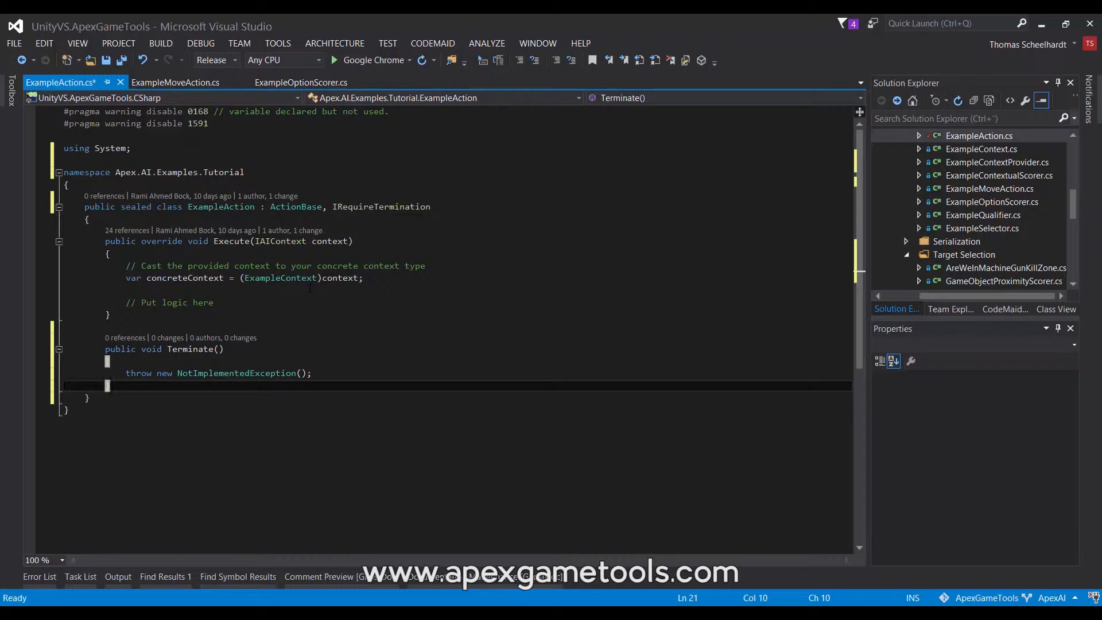
mouse_move(175, 82)
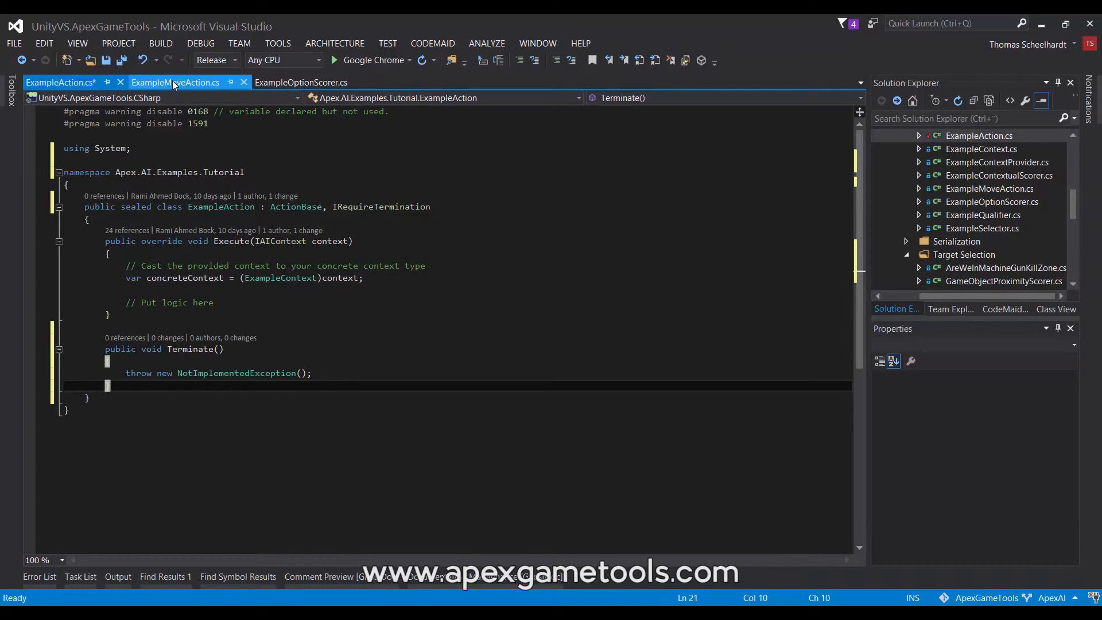
Step: Show ExampleMoveAction.cs, an ActionWithOptions<Vector3> picking the best sampled position
click(176, 82)
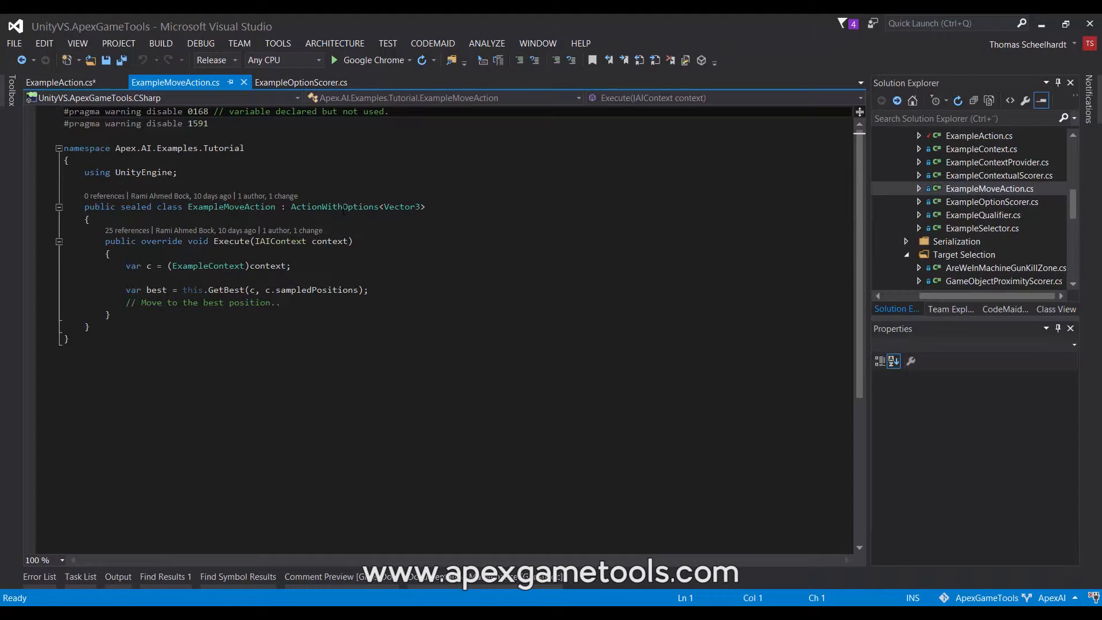
mouse_move(335, 205)
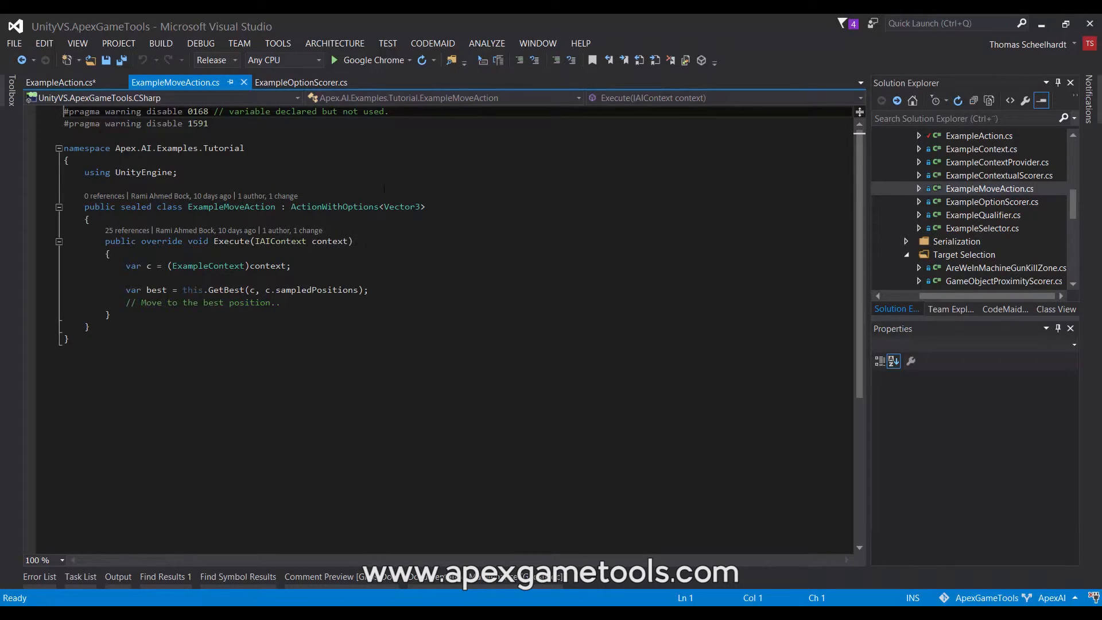
mouse_move(405, 206)
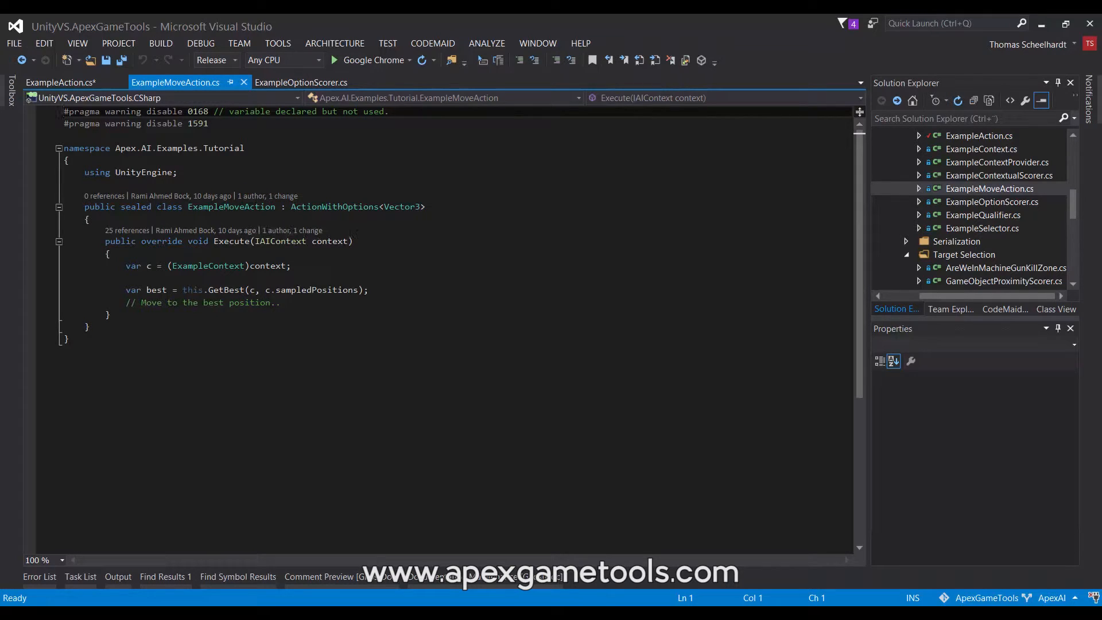
mouse_move(408, 207)
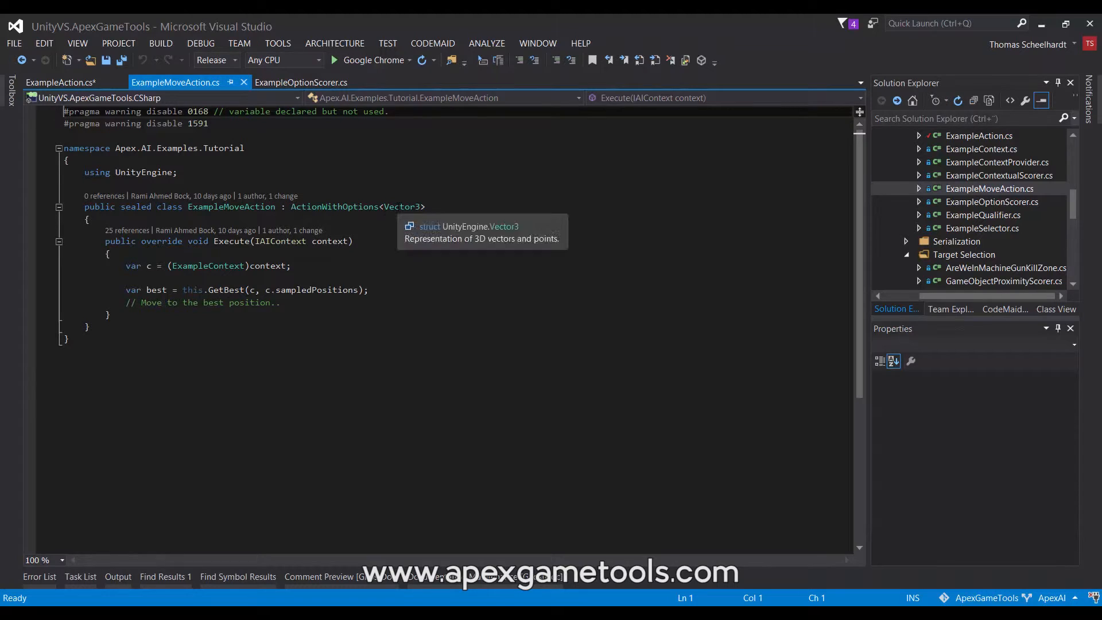
mouse_move(229, 289)
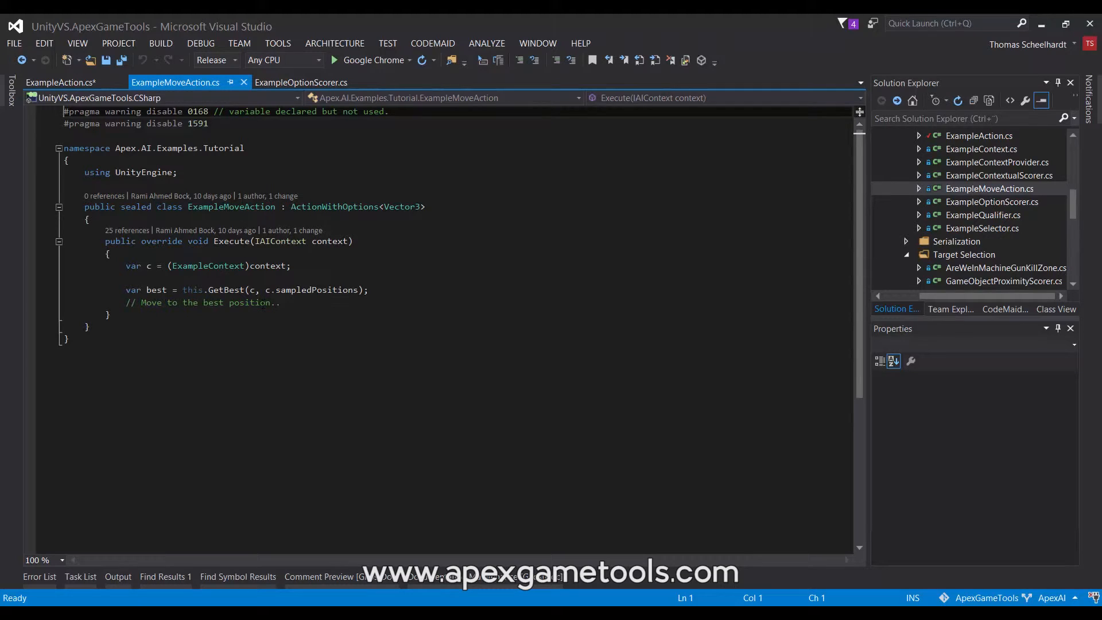
mouse_move(243, 289)
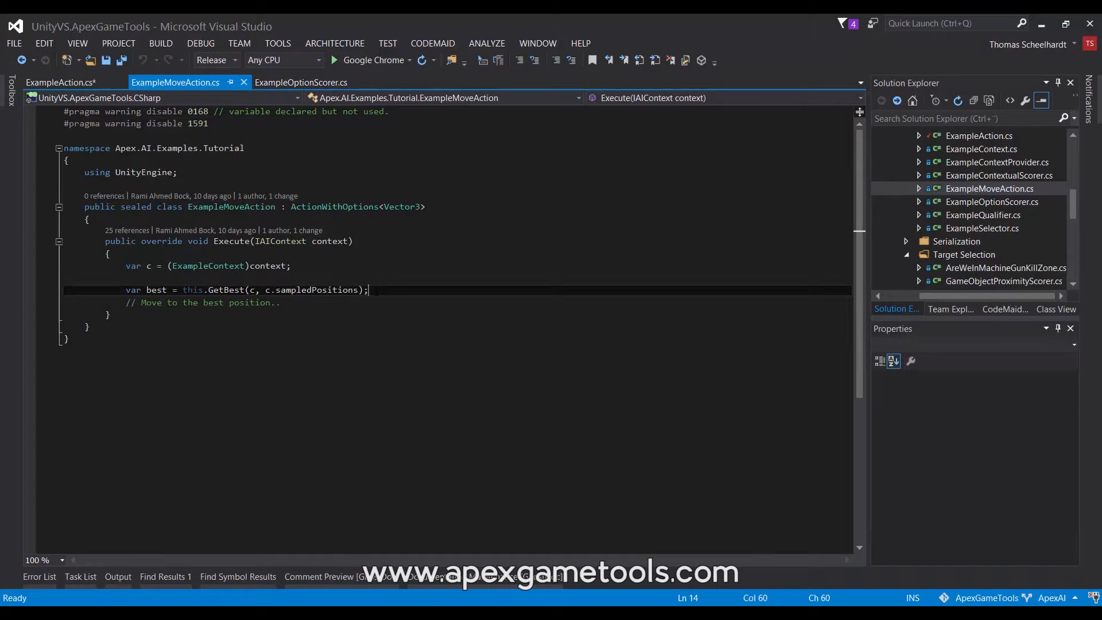
Step: Browse IntelliSense with 'this.' on a new line after GetBest, keeping no new code
key(enter)
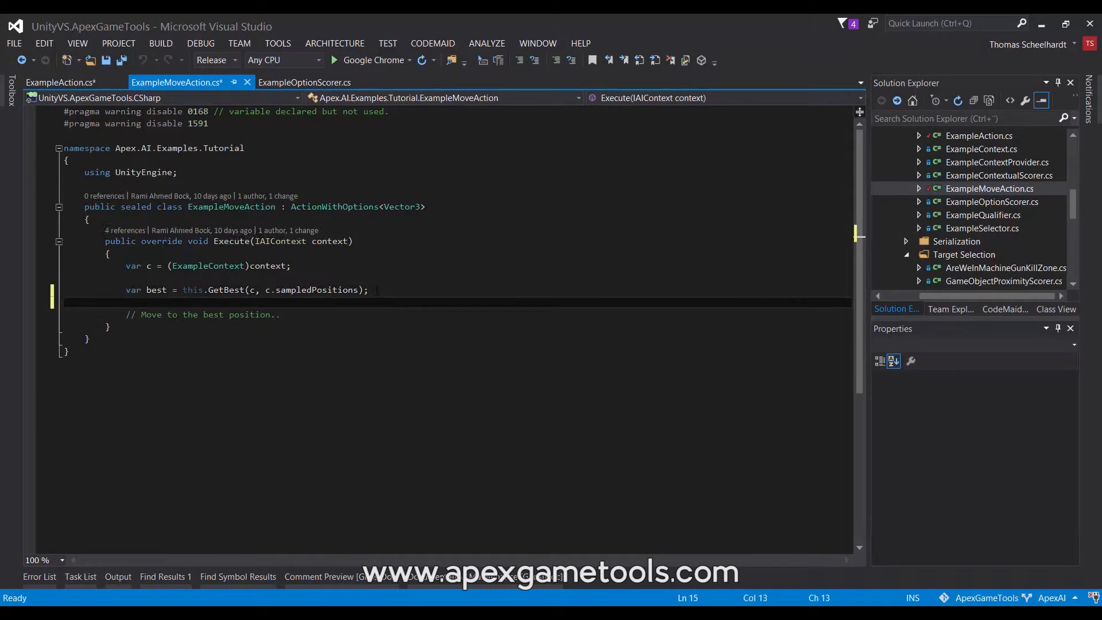
text(this.)
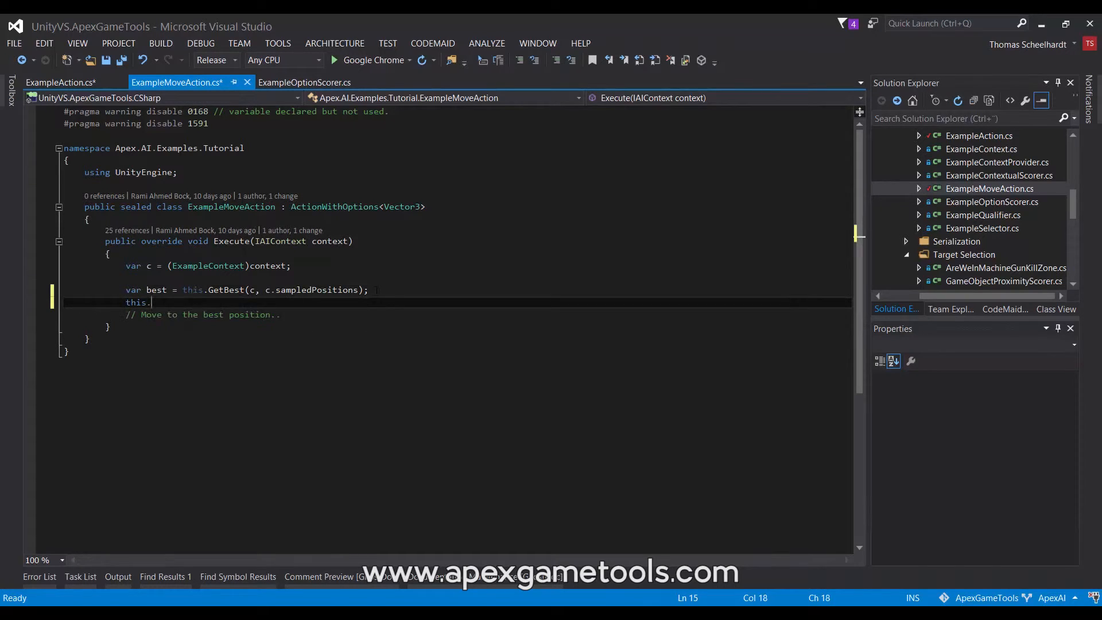
text(.)
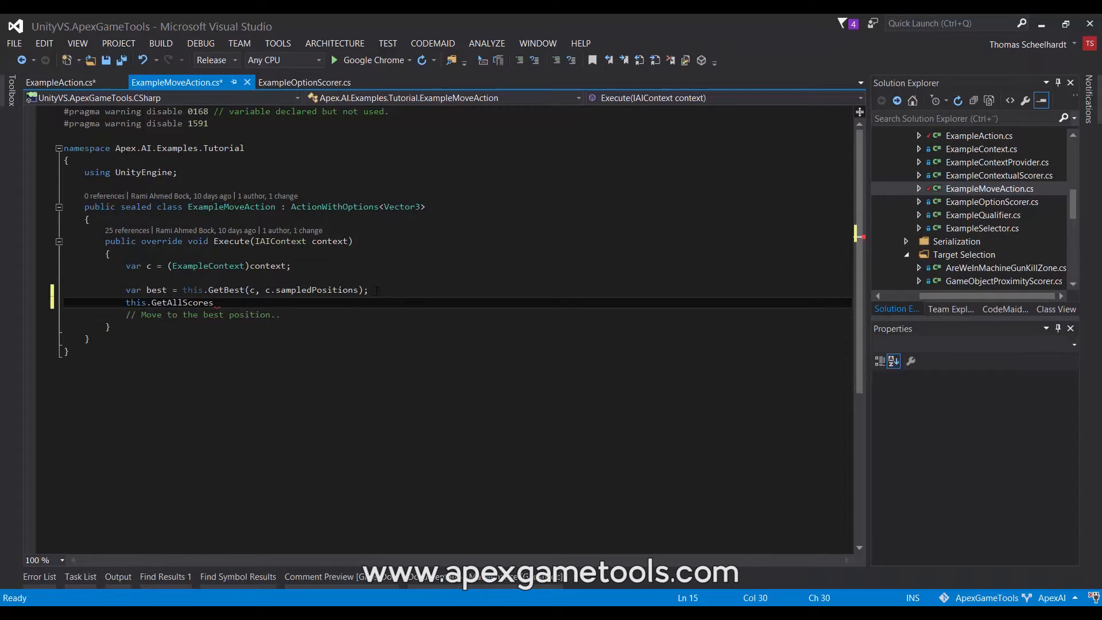
text(()
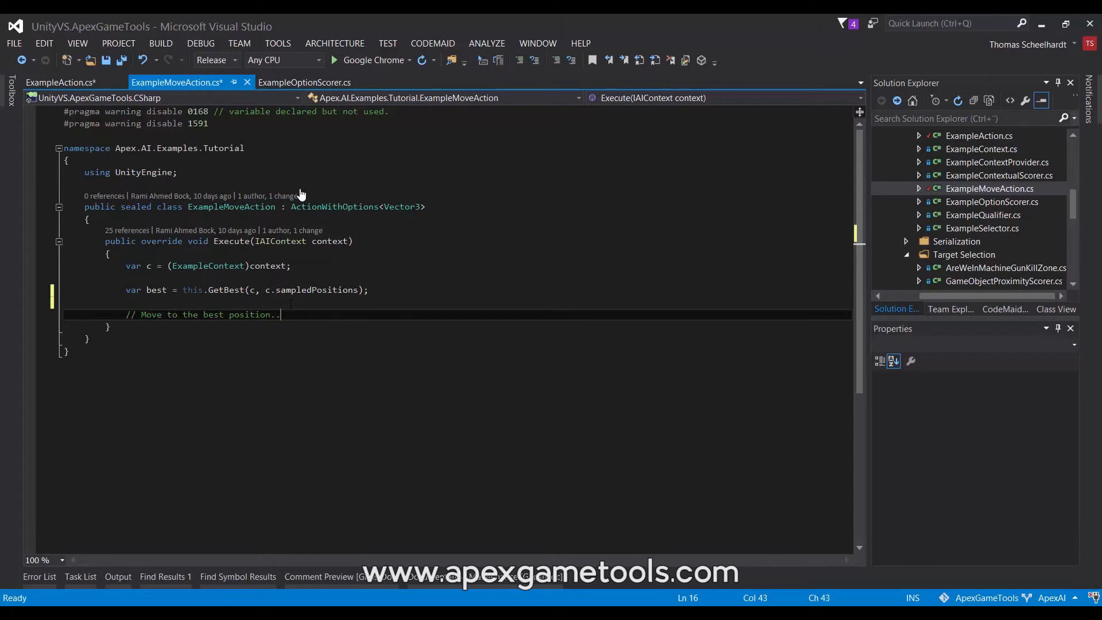
Step: Show ExampleOptionScorer.cs, an OptionScorerBase<Vector3> whose Score returns 1f
click(304, 82)
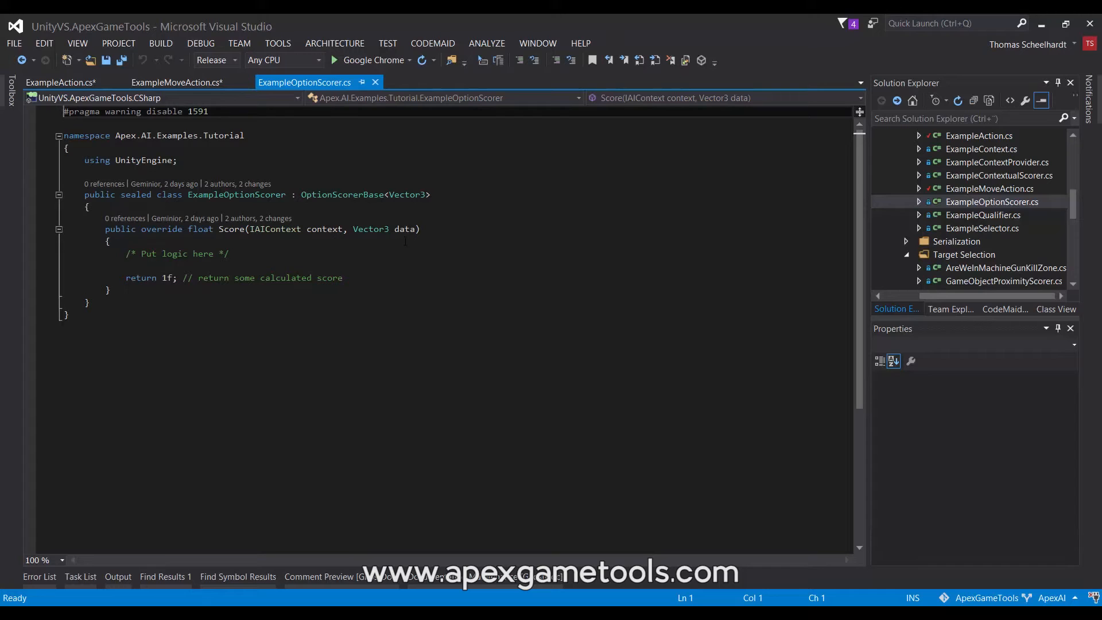
mouse_move(406, 228)
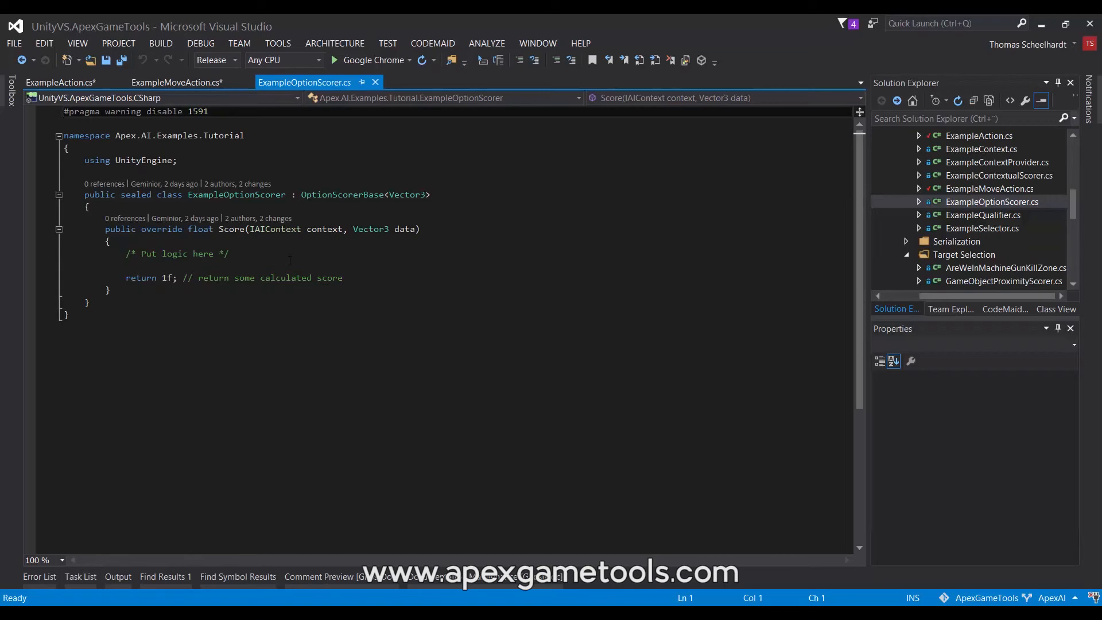
mouse_move(406, 229)
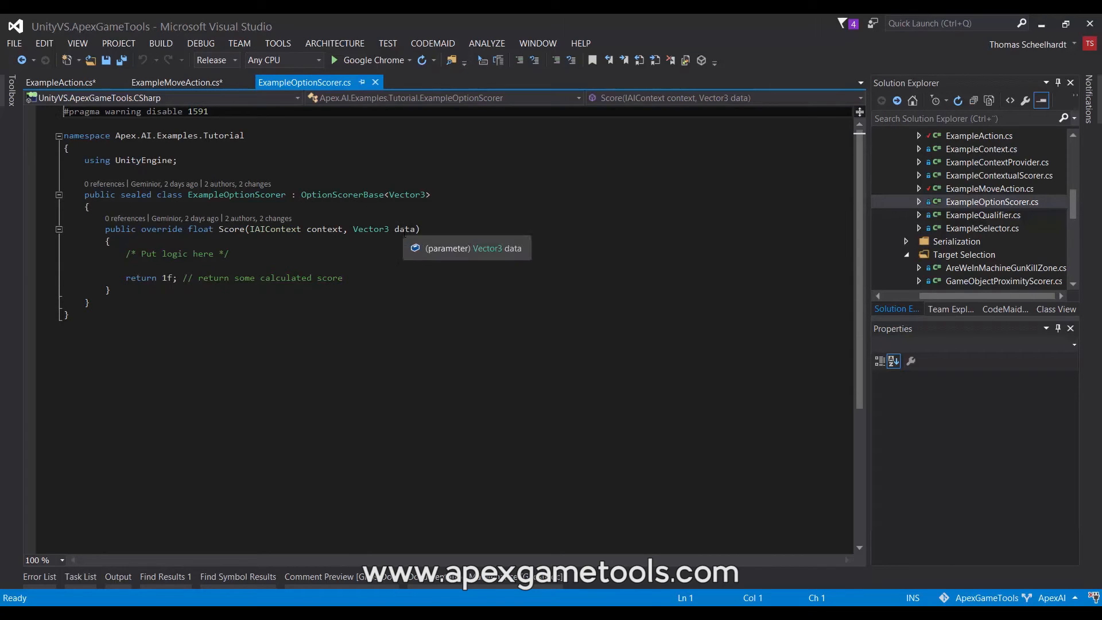
mouse_move(323, 265)
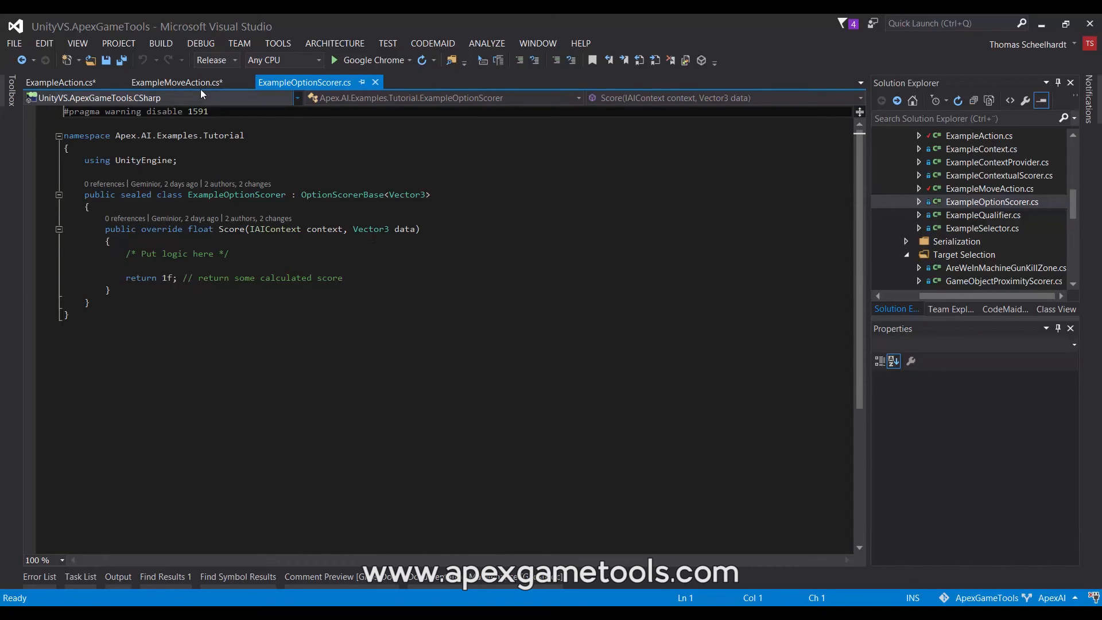
Step: Return to ExampleMoveAction.cs, whose Execute picks the best sampled position
click(177, 82)
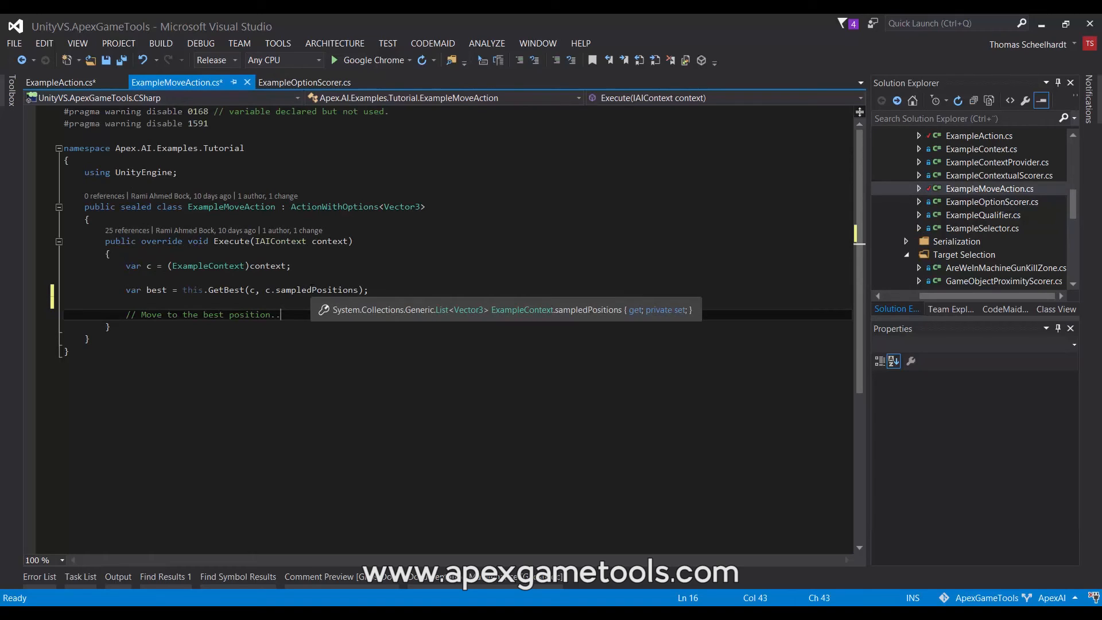